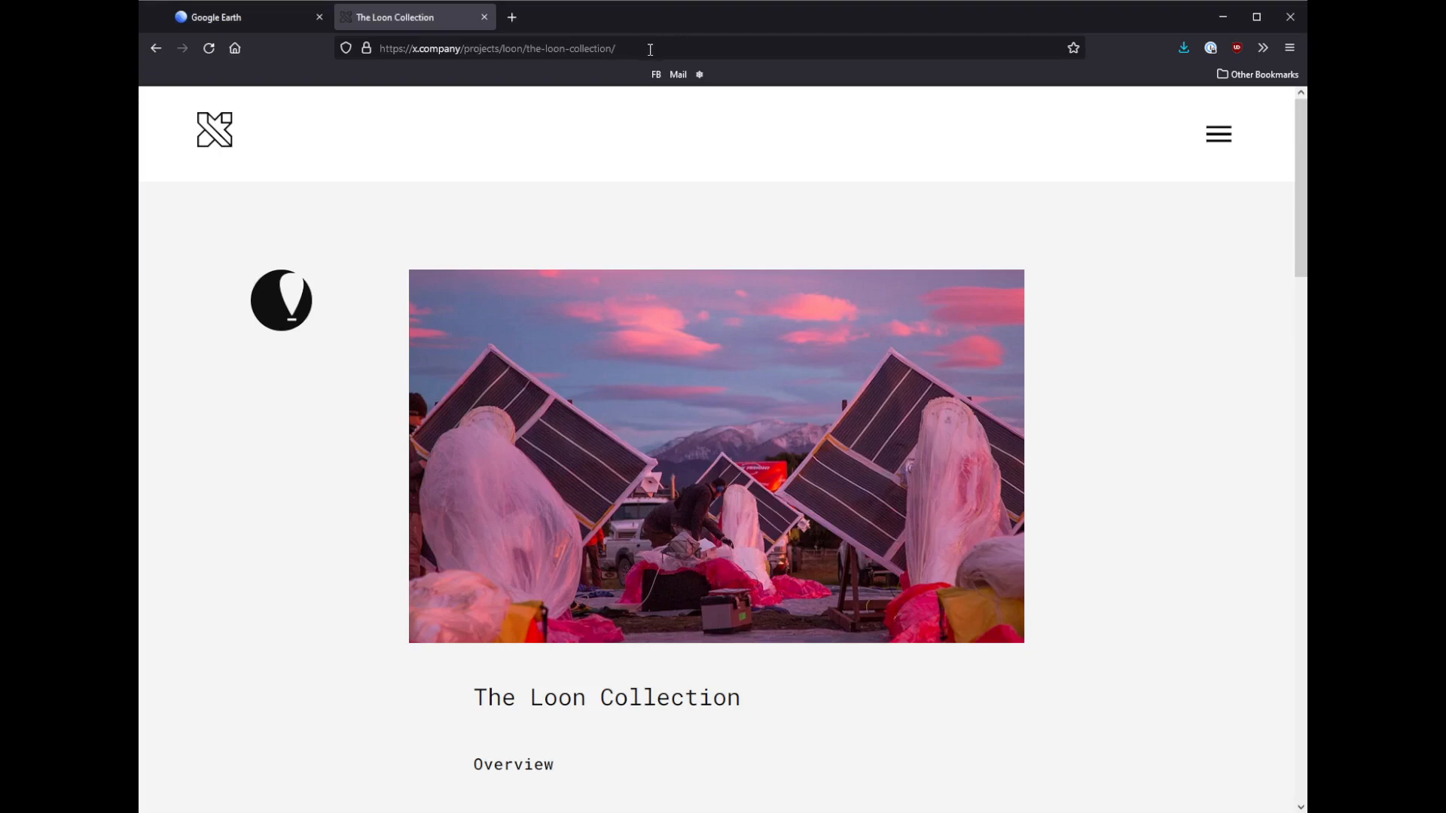
pyautogui.moveTo(683, 21)
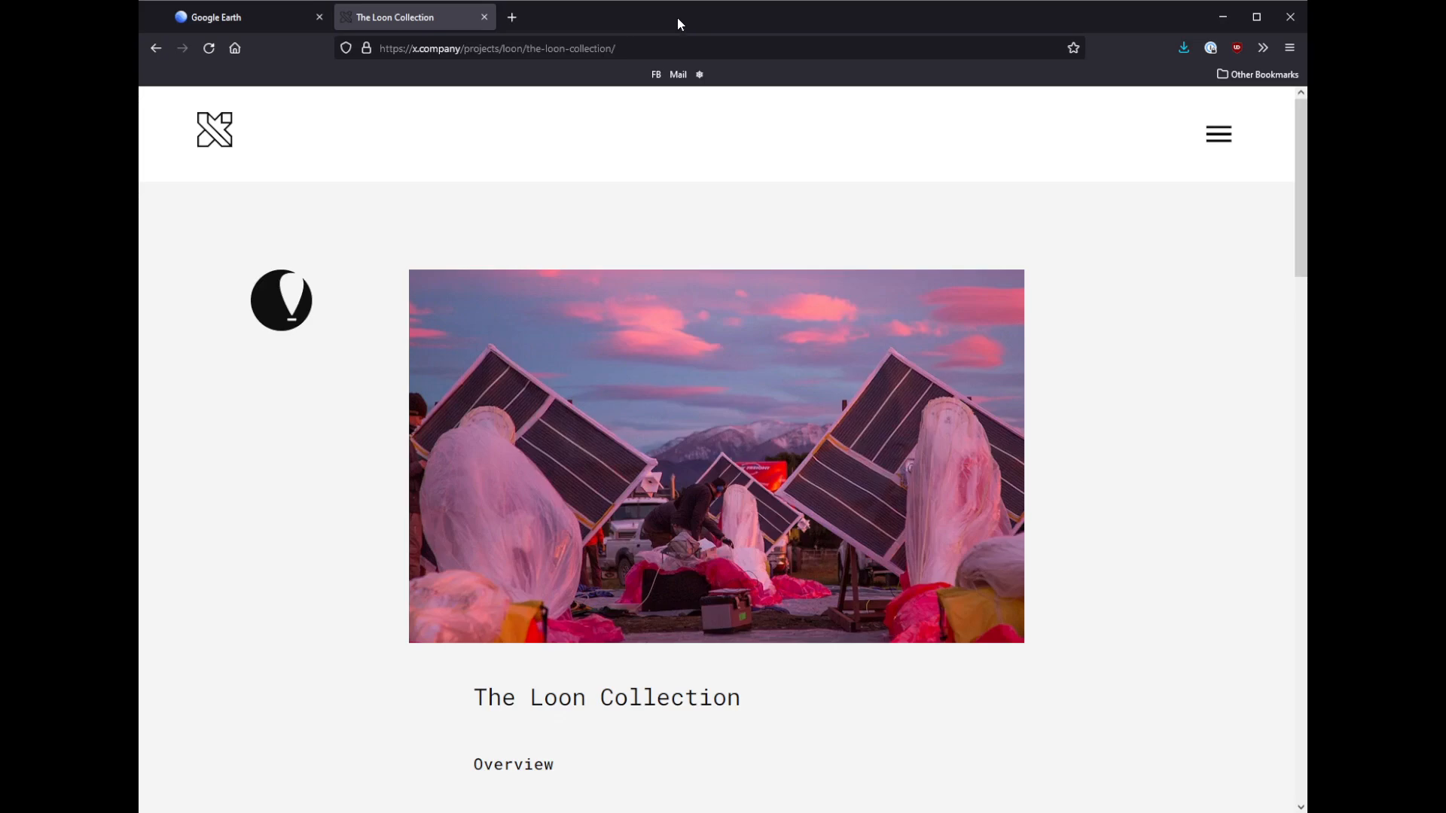
pyautogui.moveTo(982, 319)
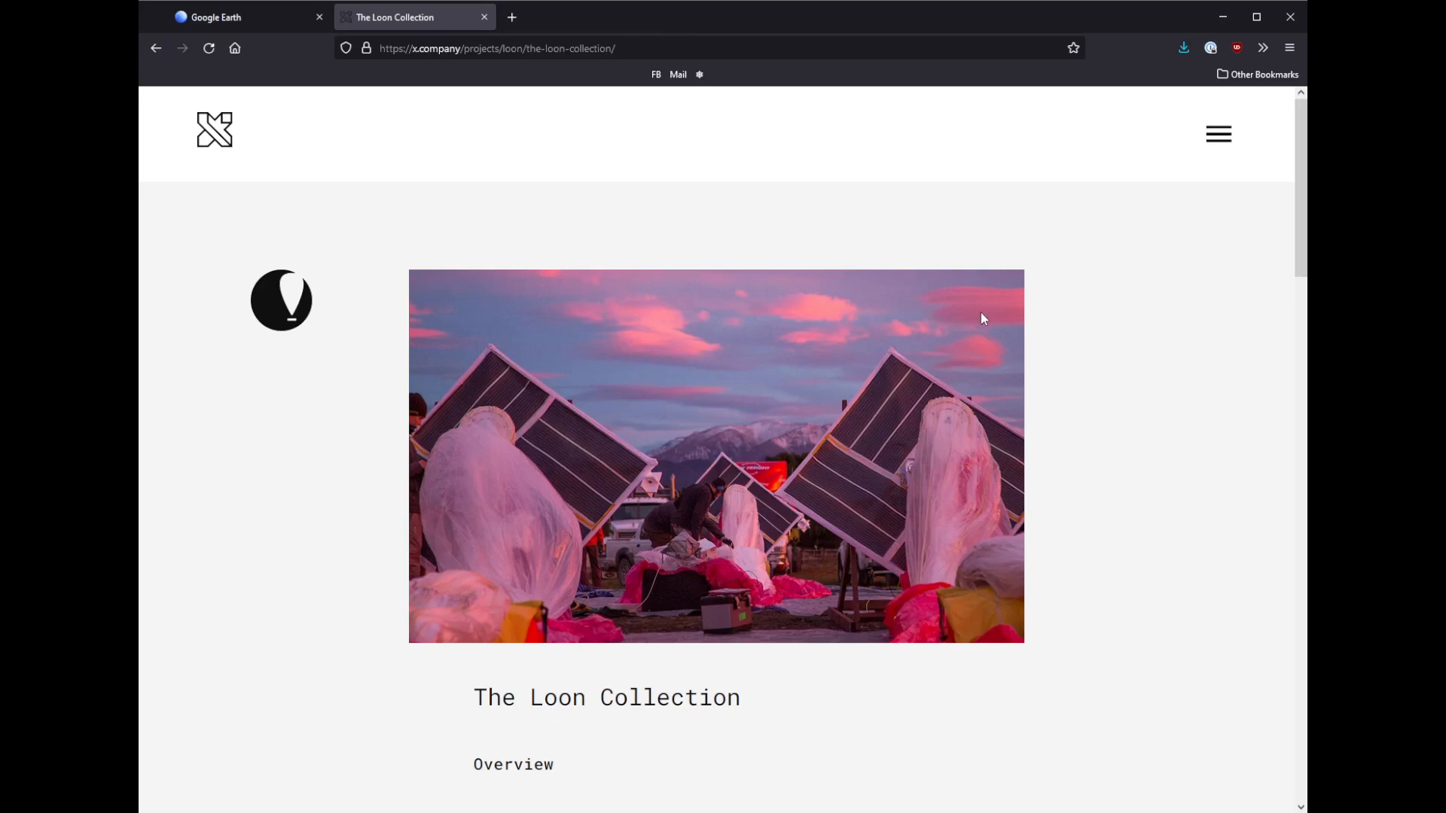
# Scroll to the Loon Stratospheric Sensor Data link and bring up its Zenodo record
pyautogui.scroll(-3)
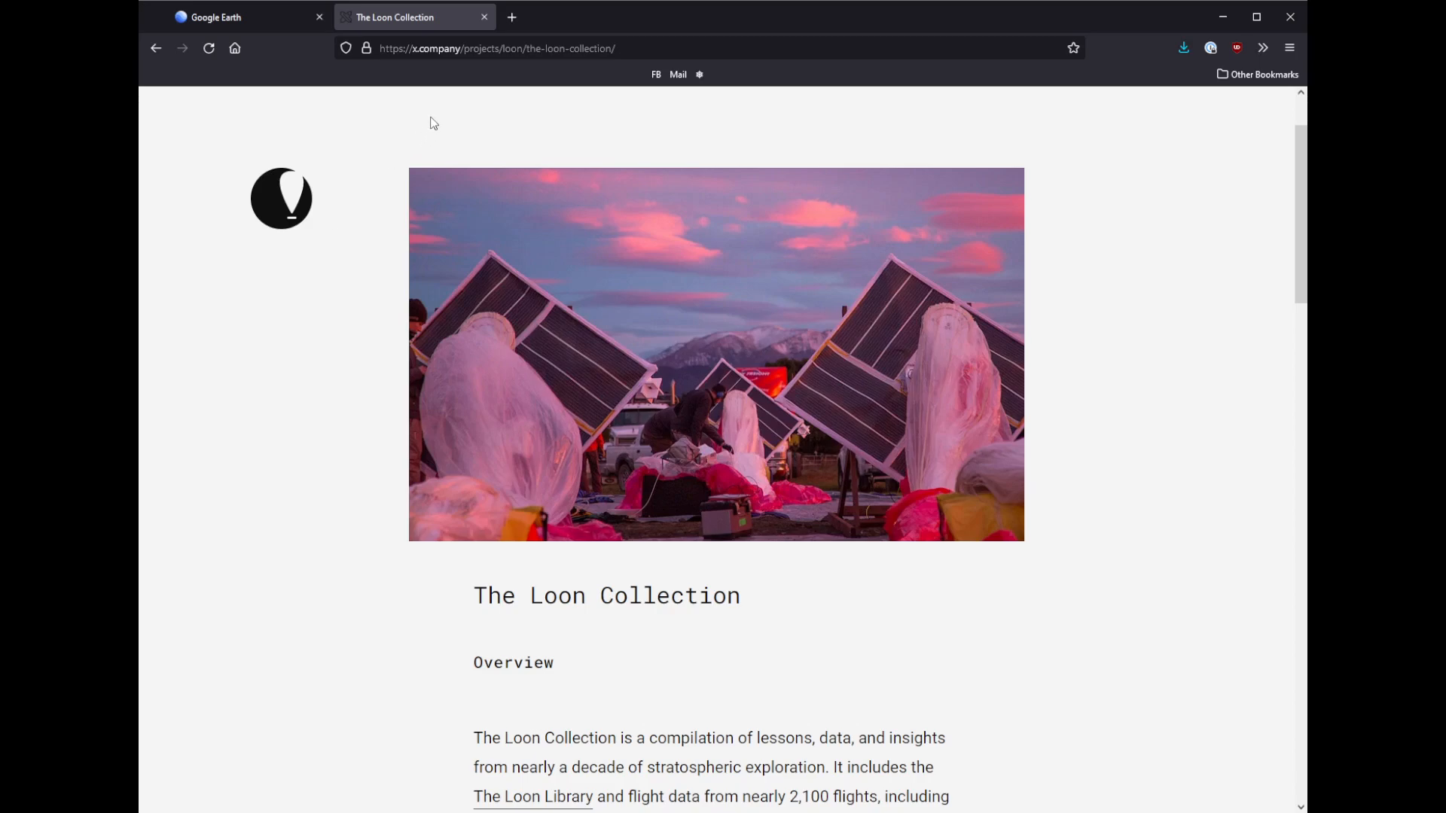
pyautogui.moveTo(1302, 178)
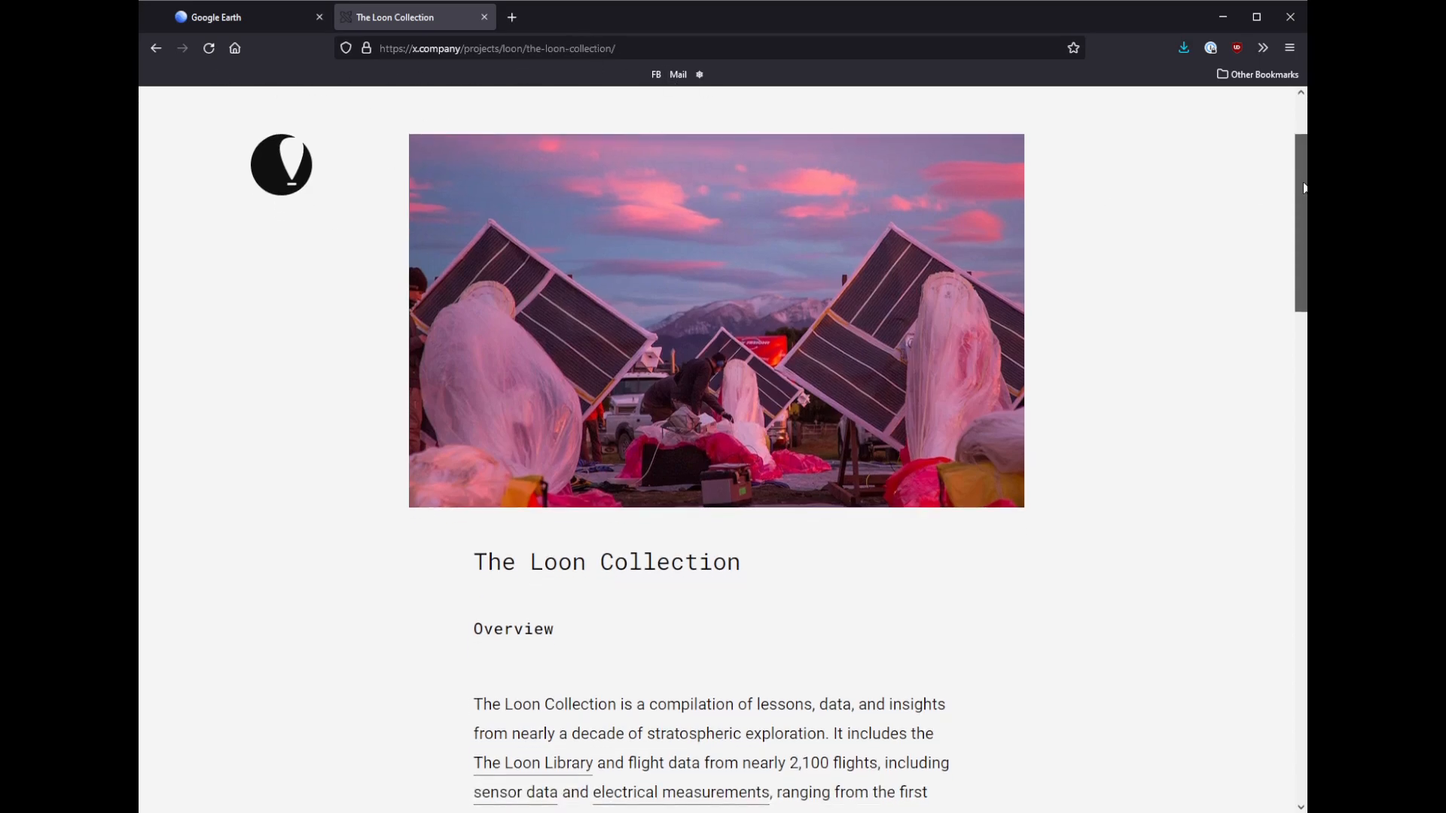
pyautogui.scroll(-3)
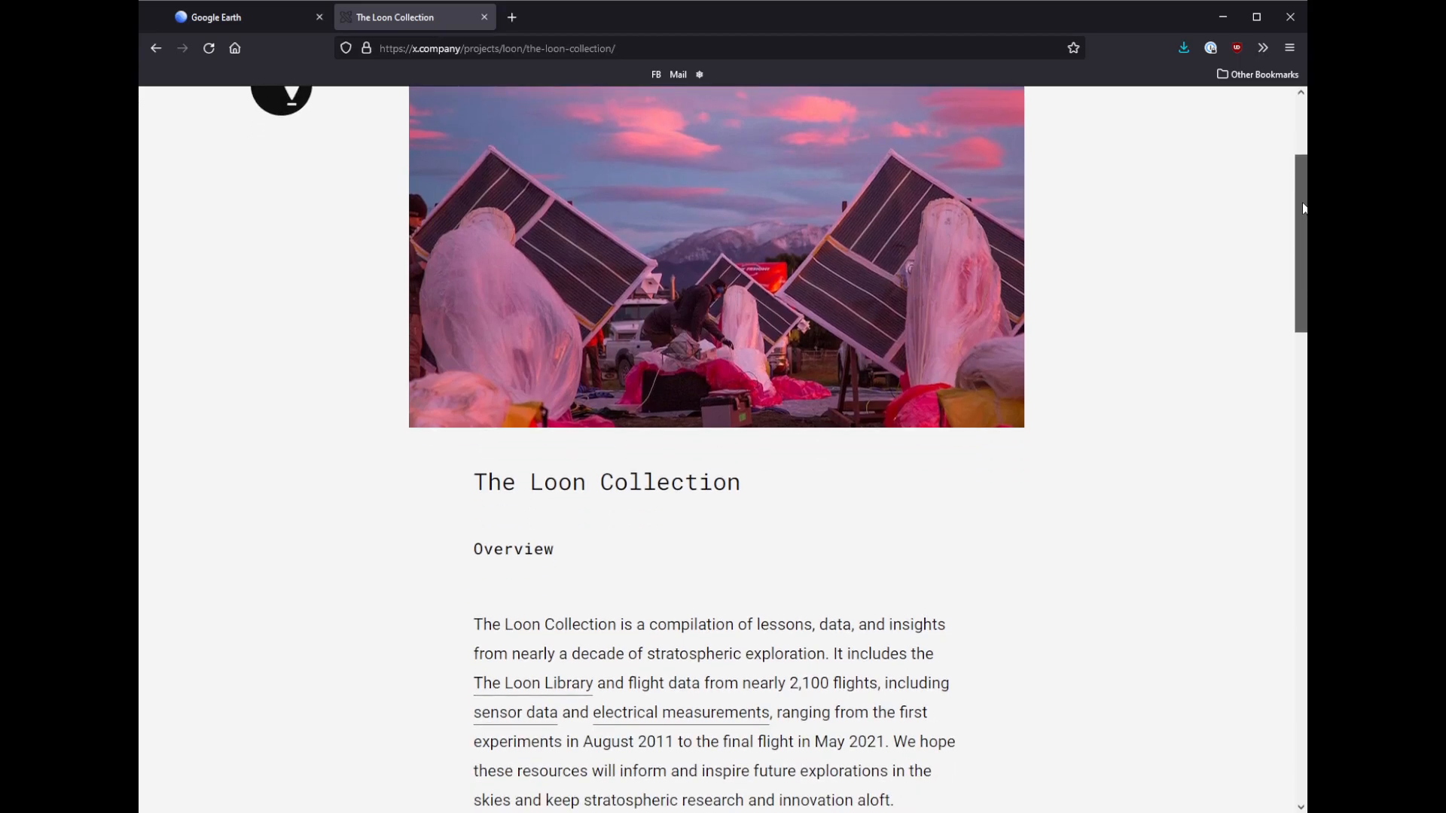
pyautogui.scroll(-3)
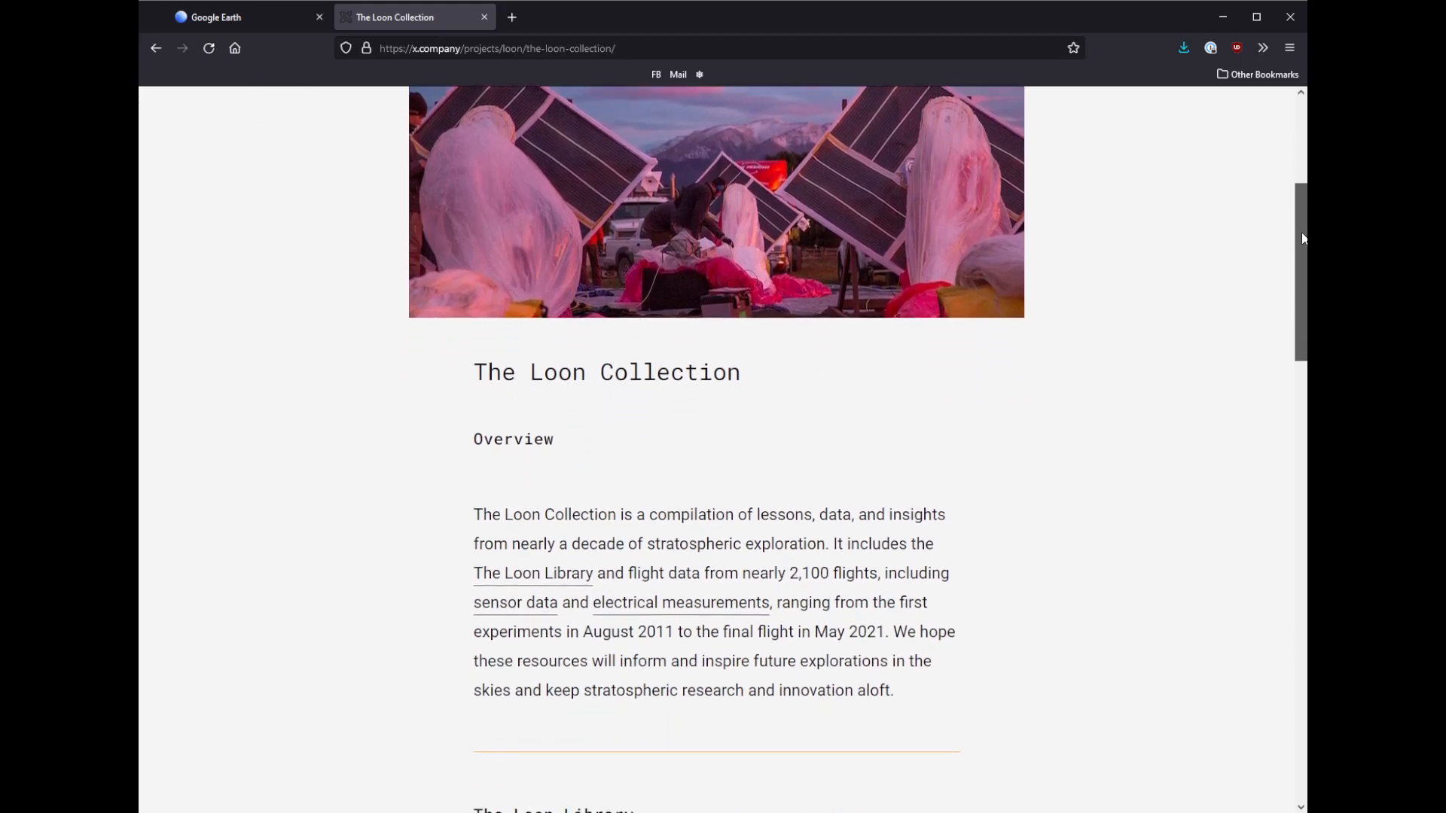
pyautogui.scroll(-3)
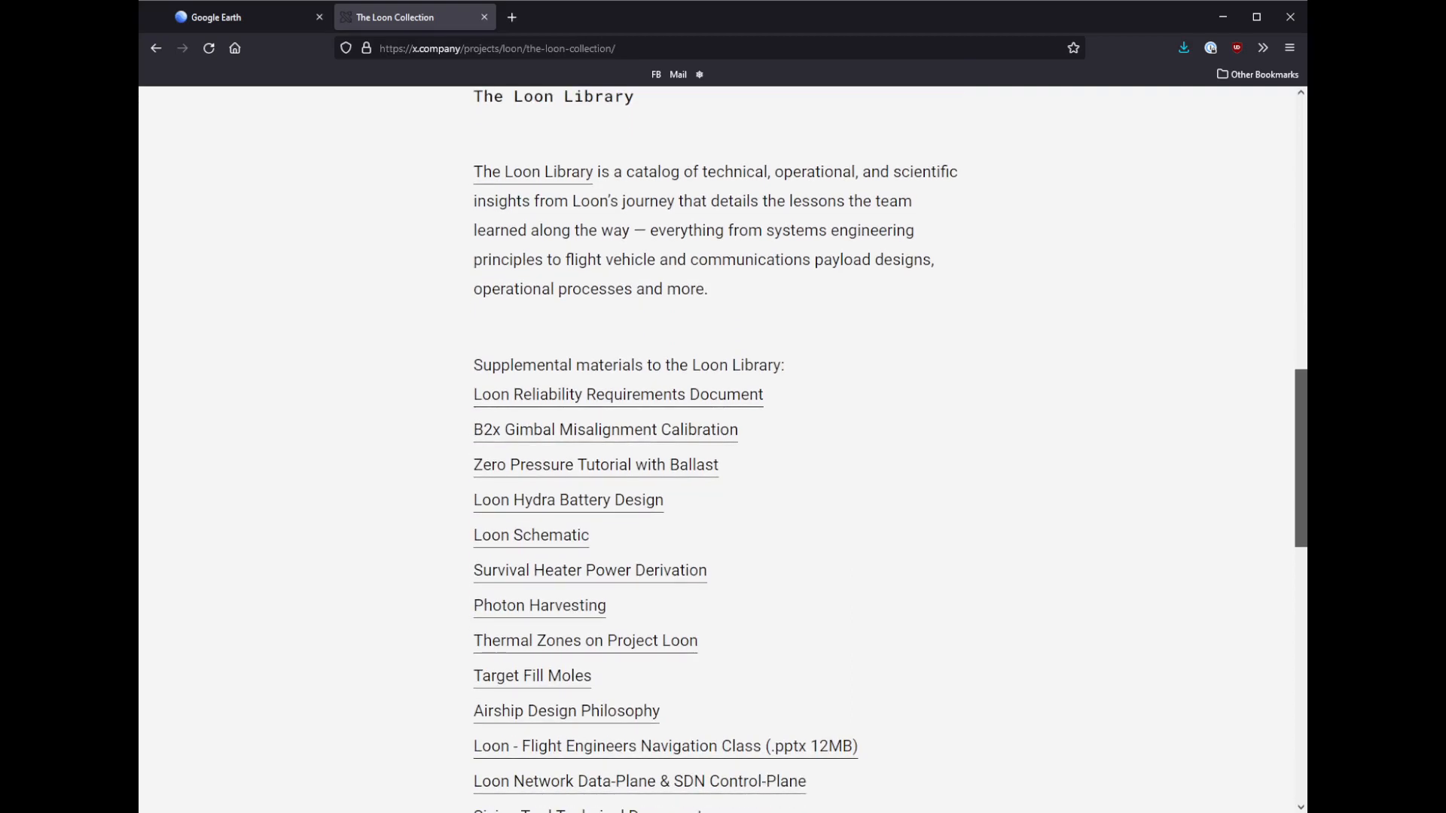
pyautogui.scroll(-3)
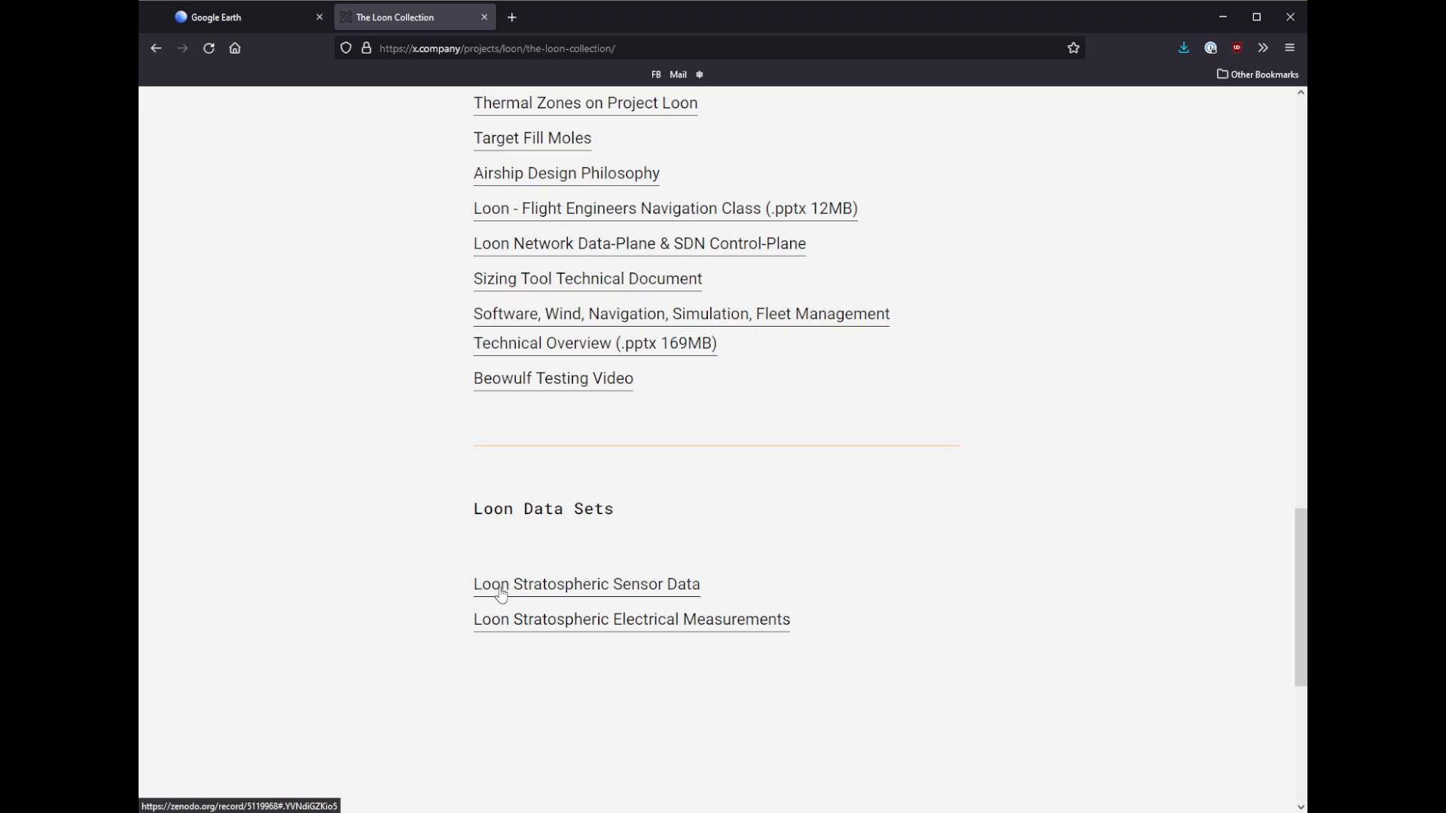
pyautogui.click(585, 584)
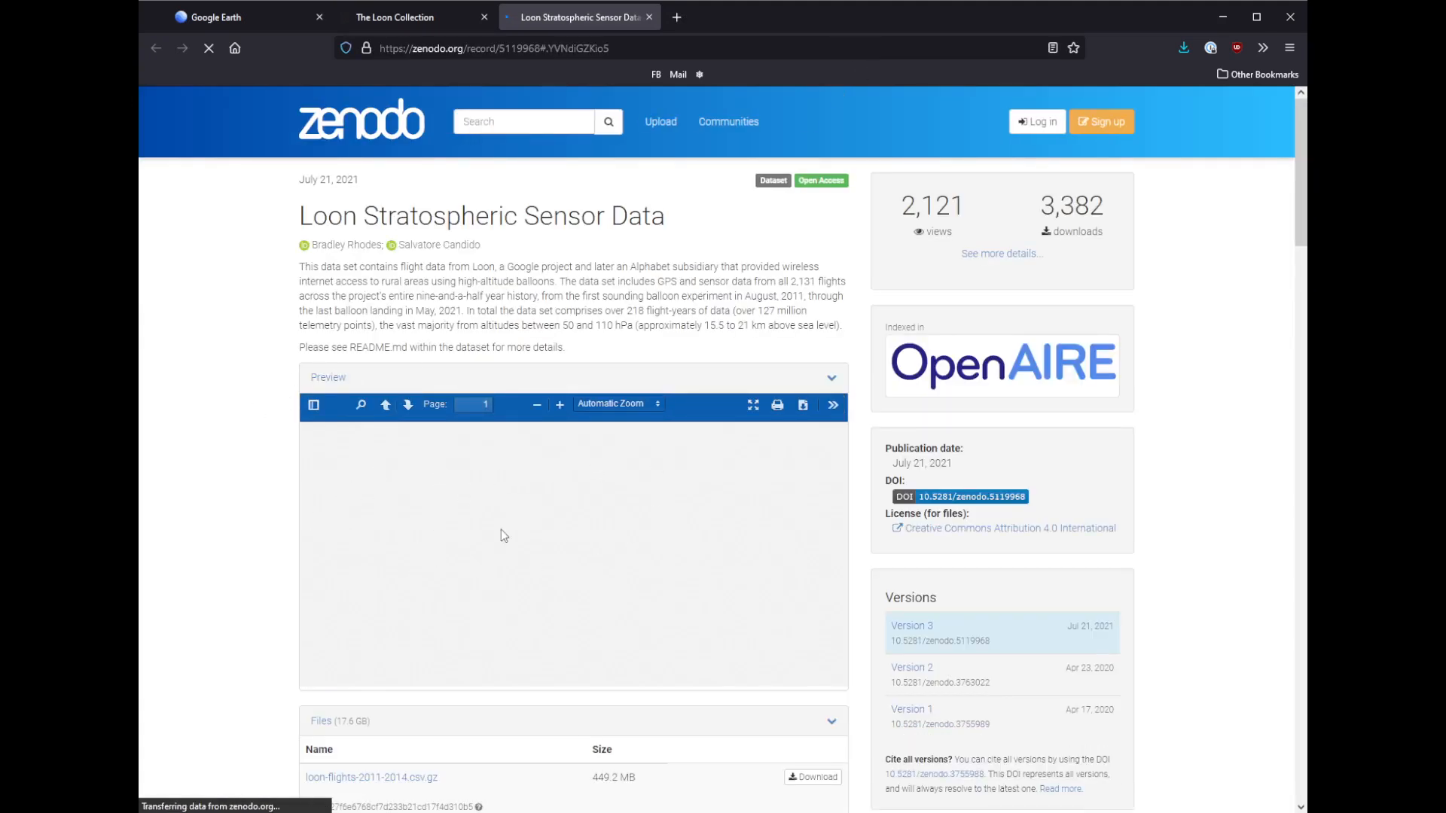
pyautogui.moveTo(445, 569)
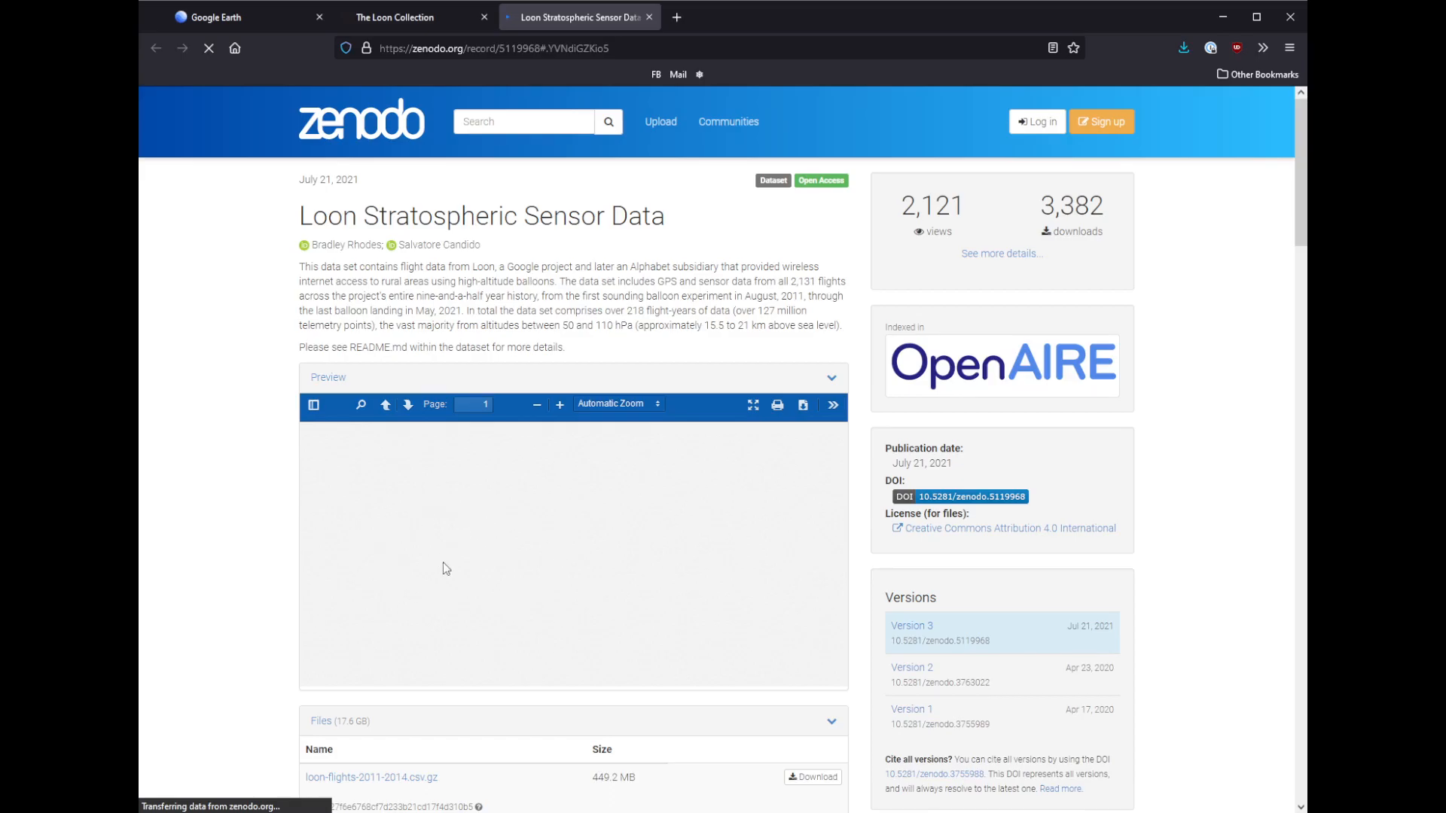
# Read the record's data-field descriptions, highlighting the altitude field
pyautogui.scroll(-3)
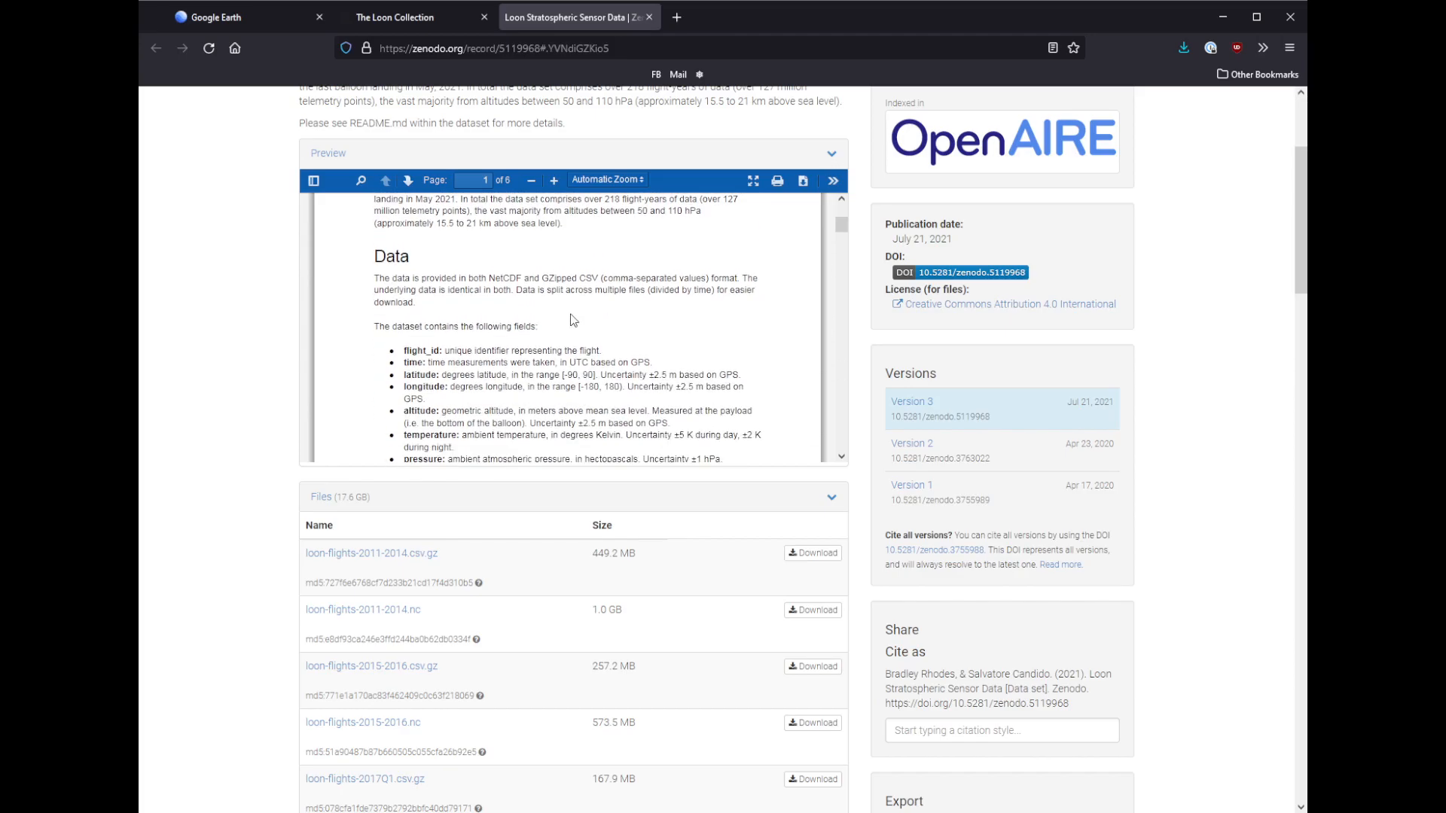
pyautogui.scroll(-3)
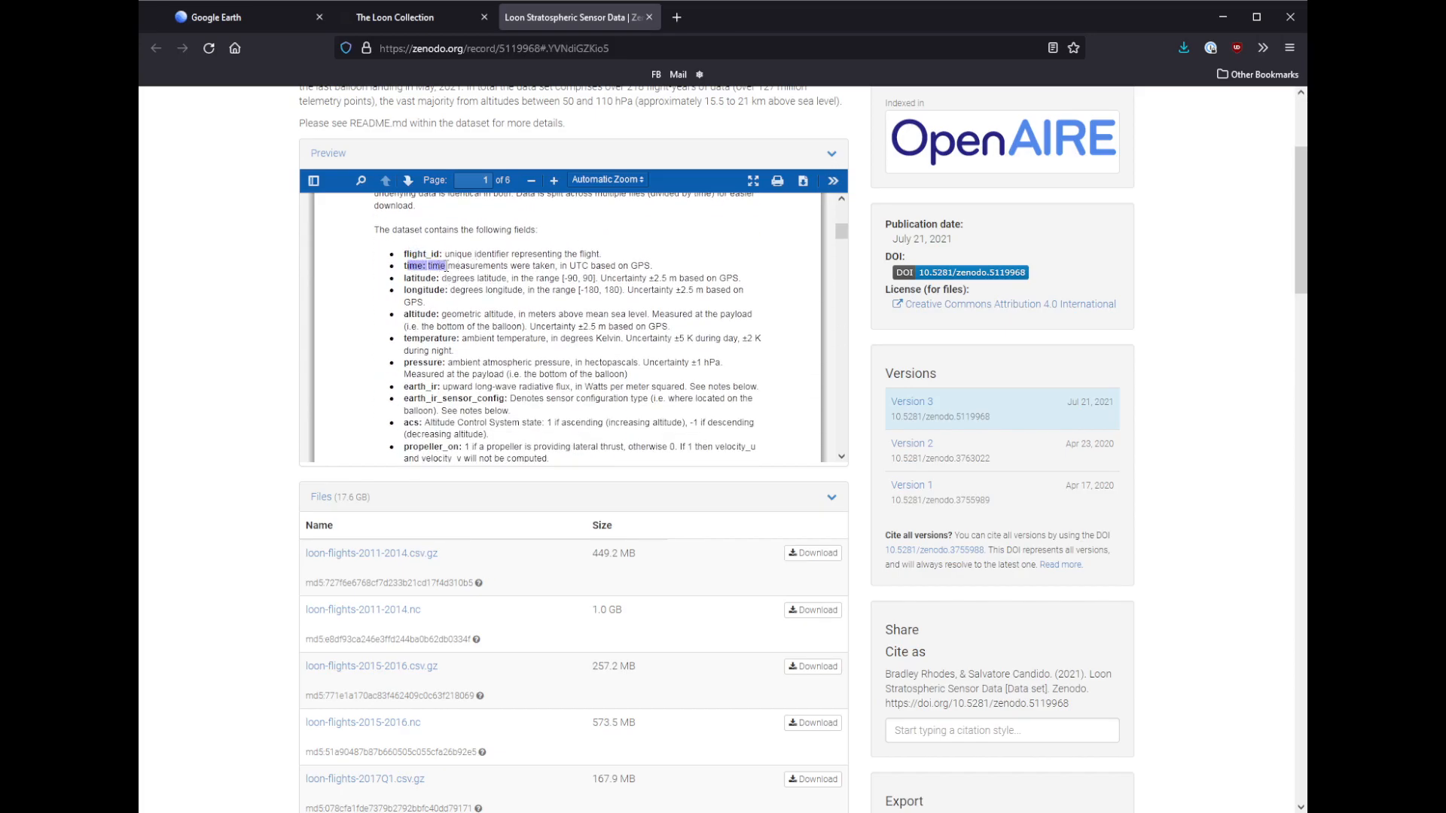
pyautogui.doubleClick(425, 313)
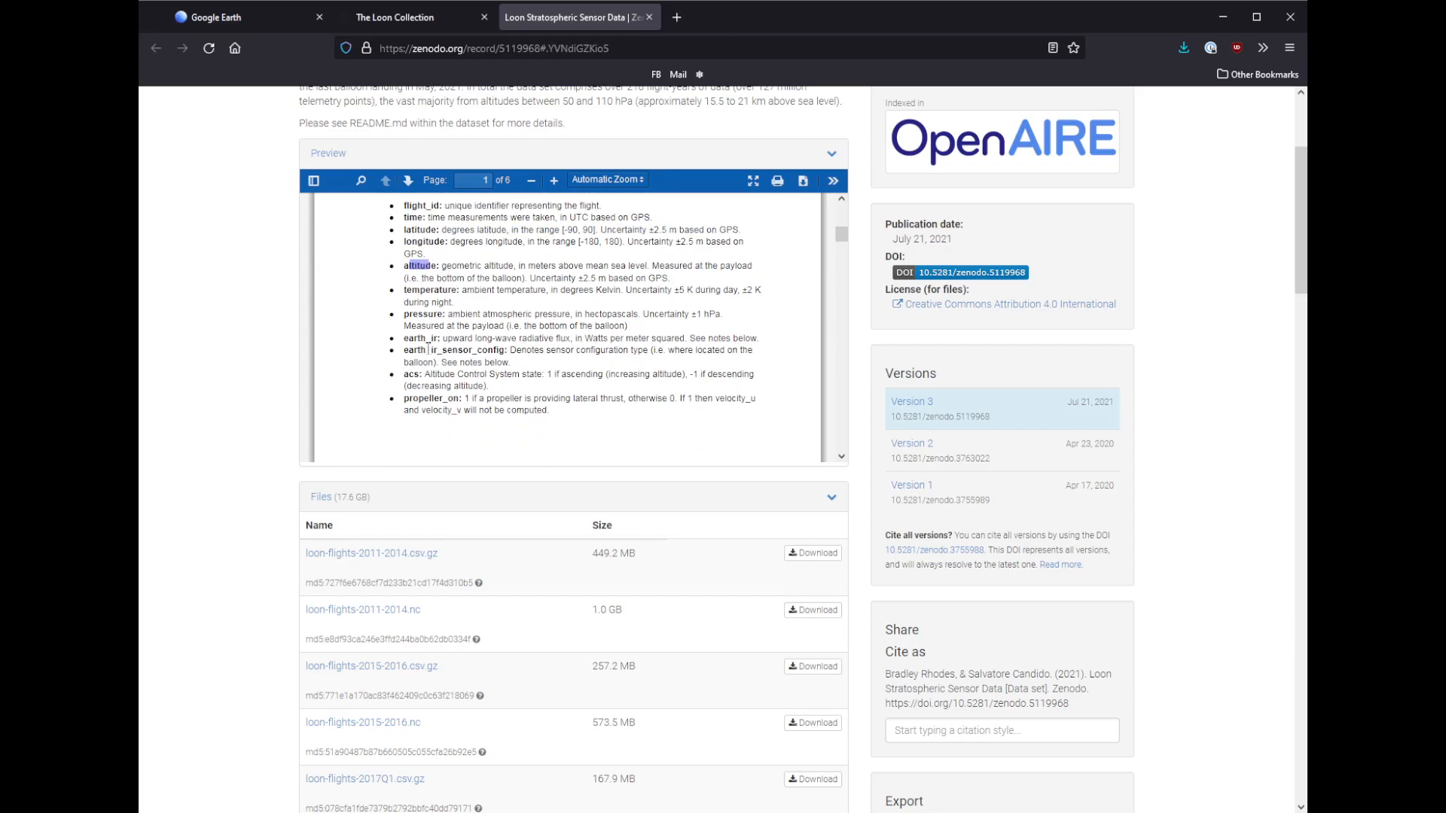
pyautogui.scroll(-3)
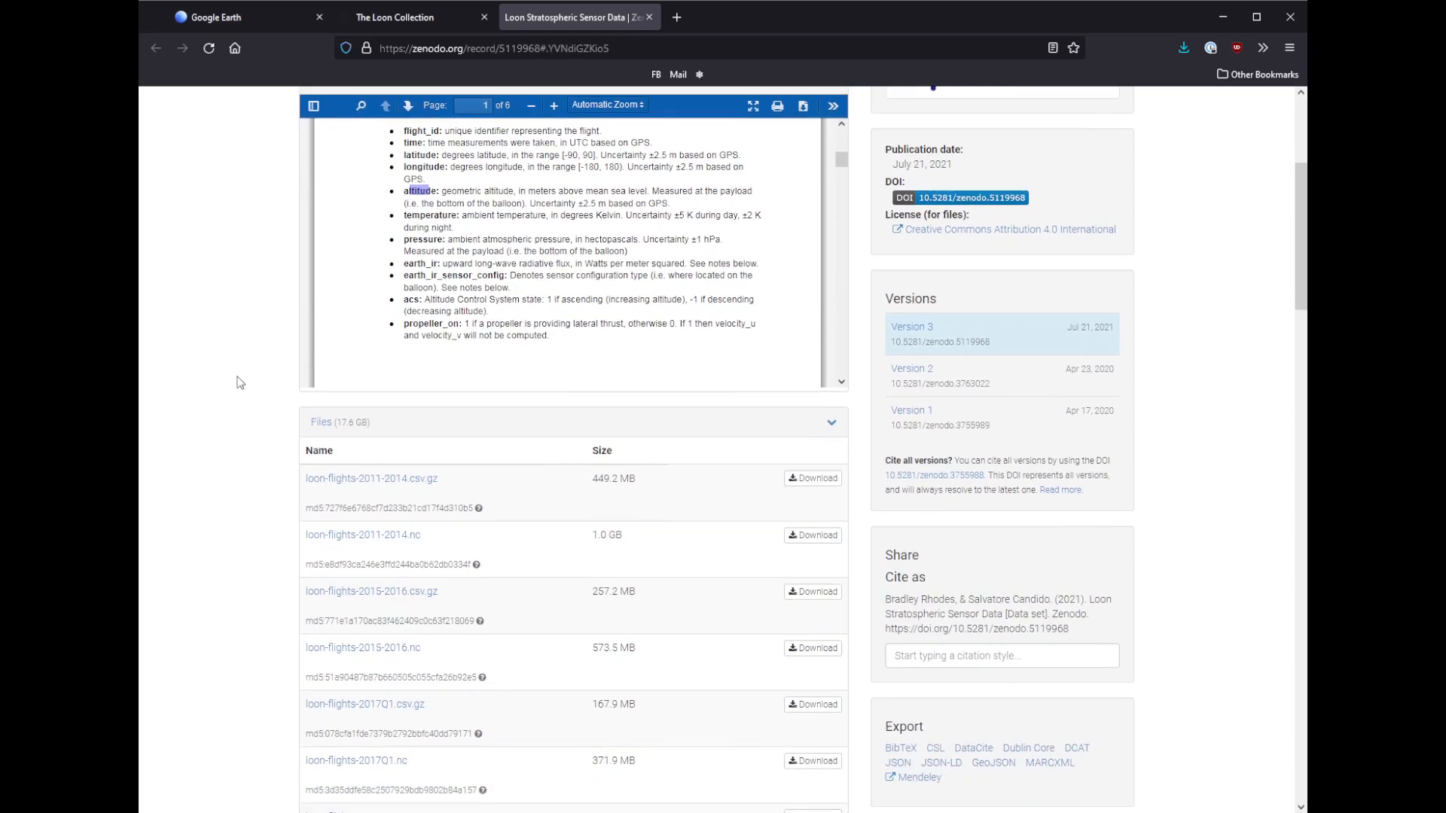
pyautogui.moveTo(182, 295)
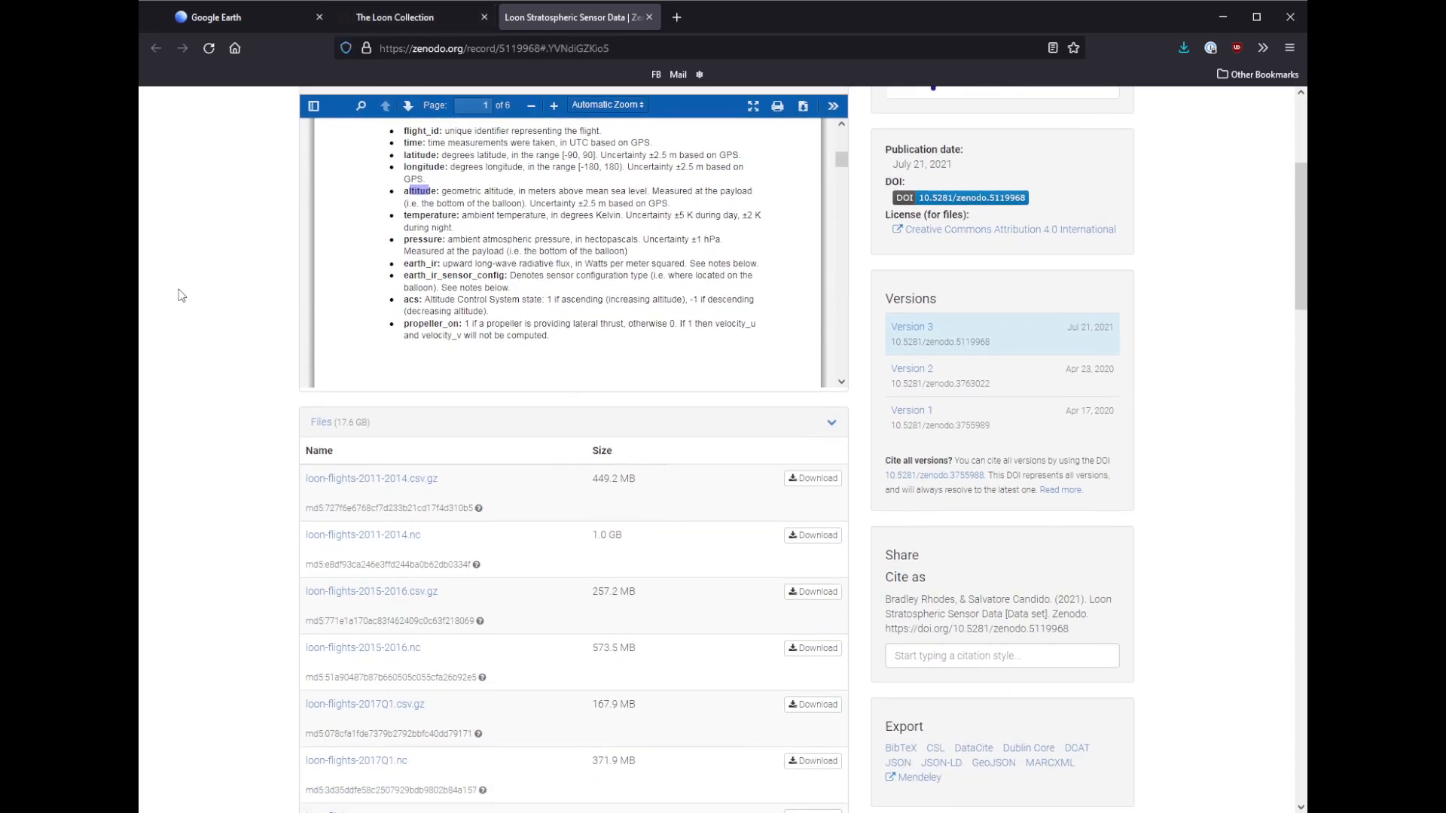
pyautogui.scroll(-3)
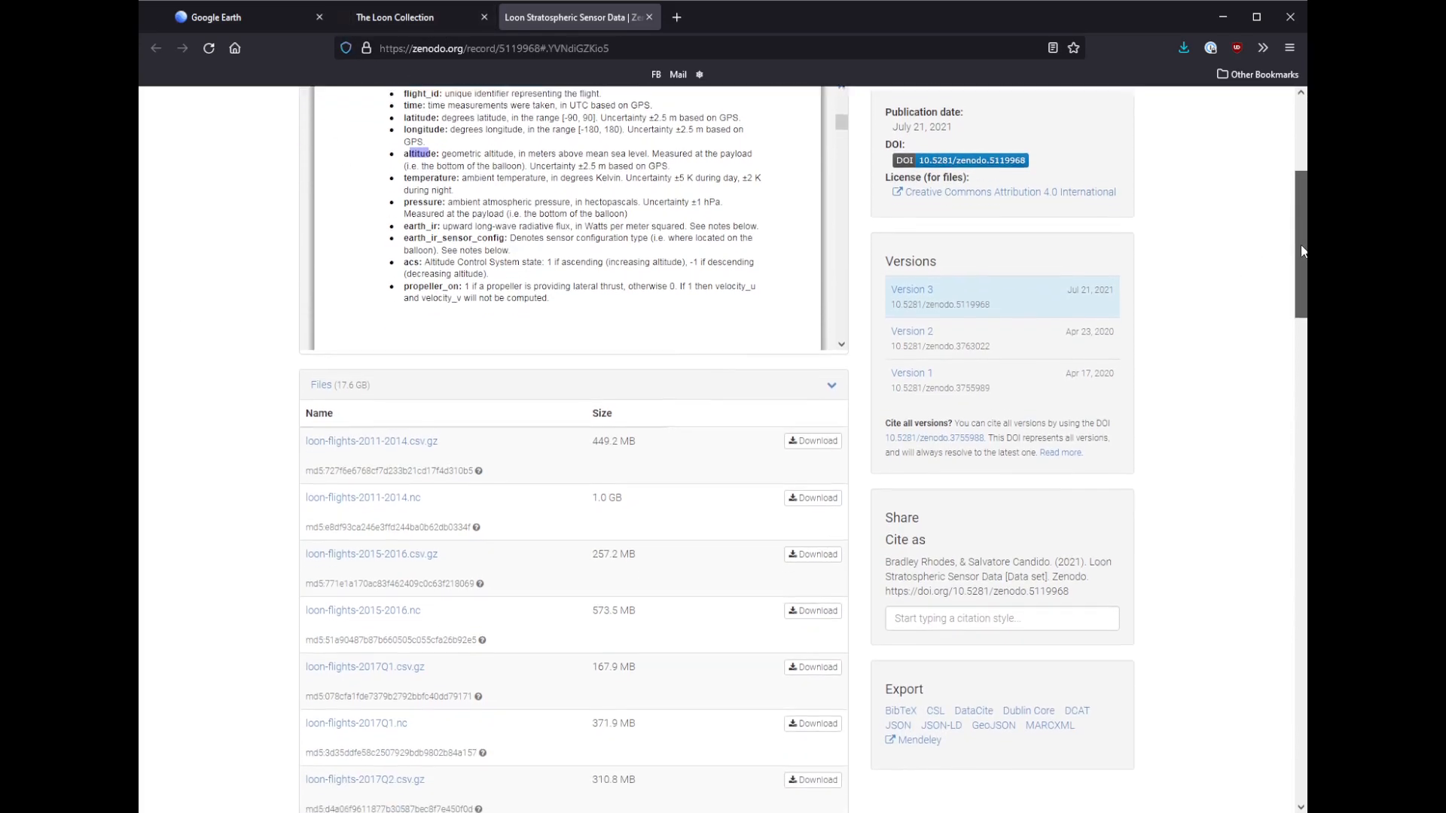
# Scroll the record's file list down to the 2019–2021 flight files and 2020 quarterly downloads
pyautogui.scroll(-3)
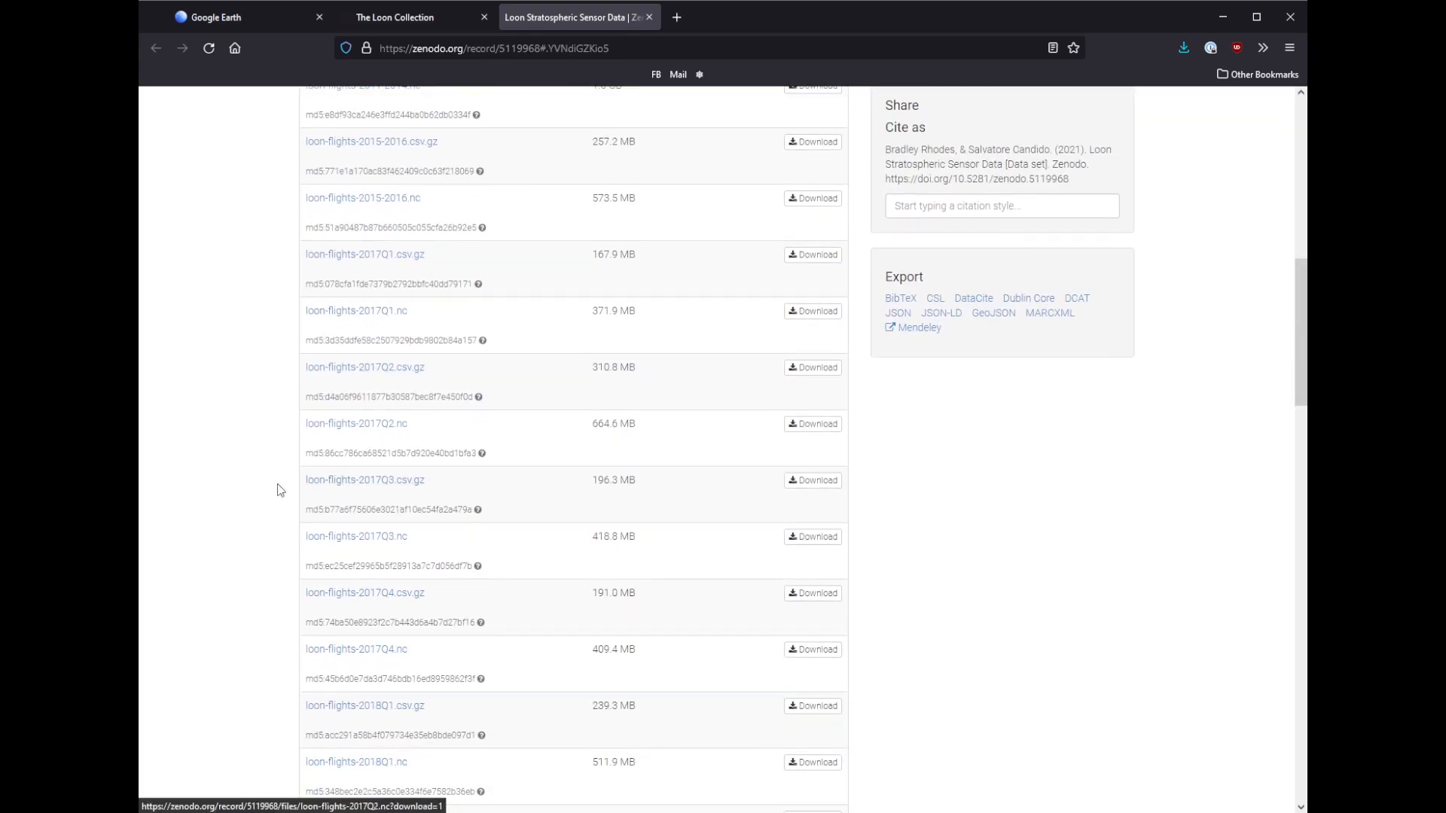
pyautogui.scroll(-3)
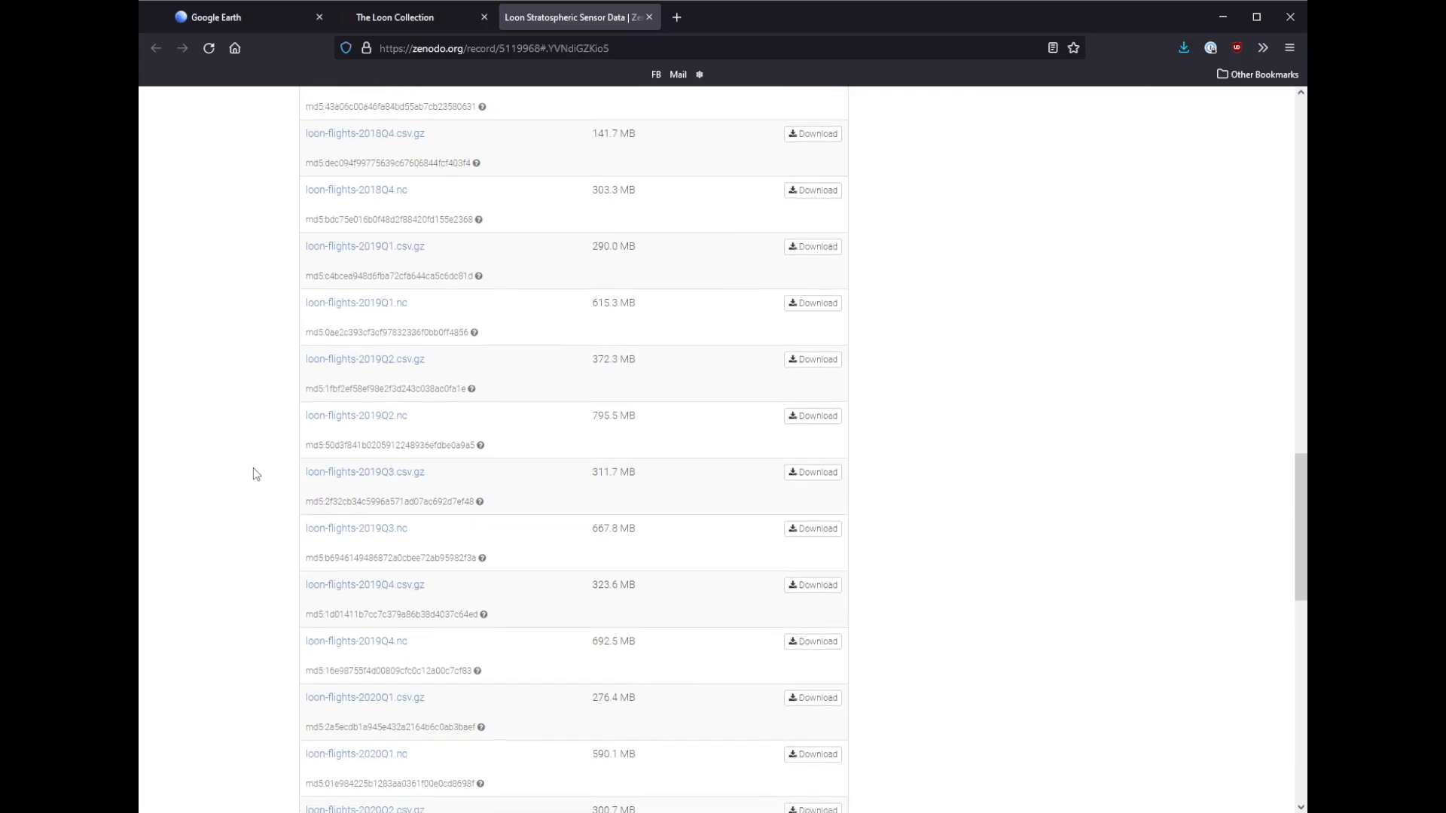
pyautogui.scroll(-3)
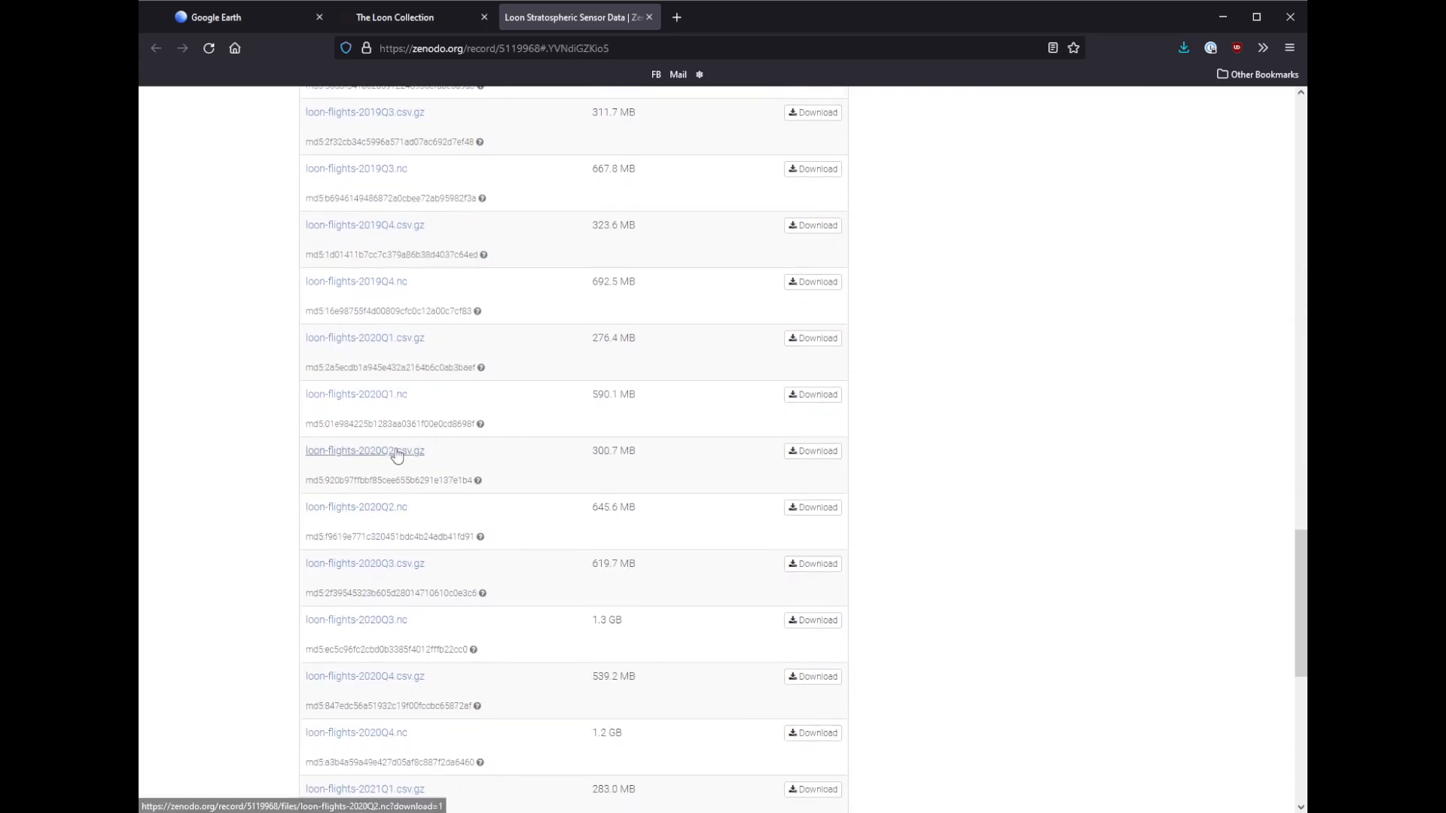
pyautogui.moveTo(404, 466)
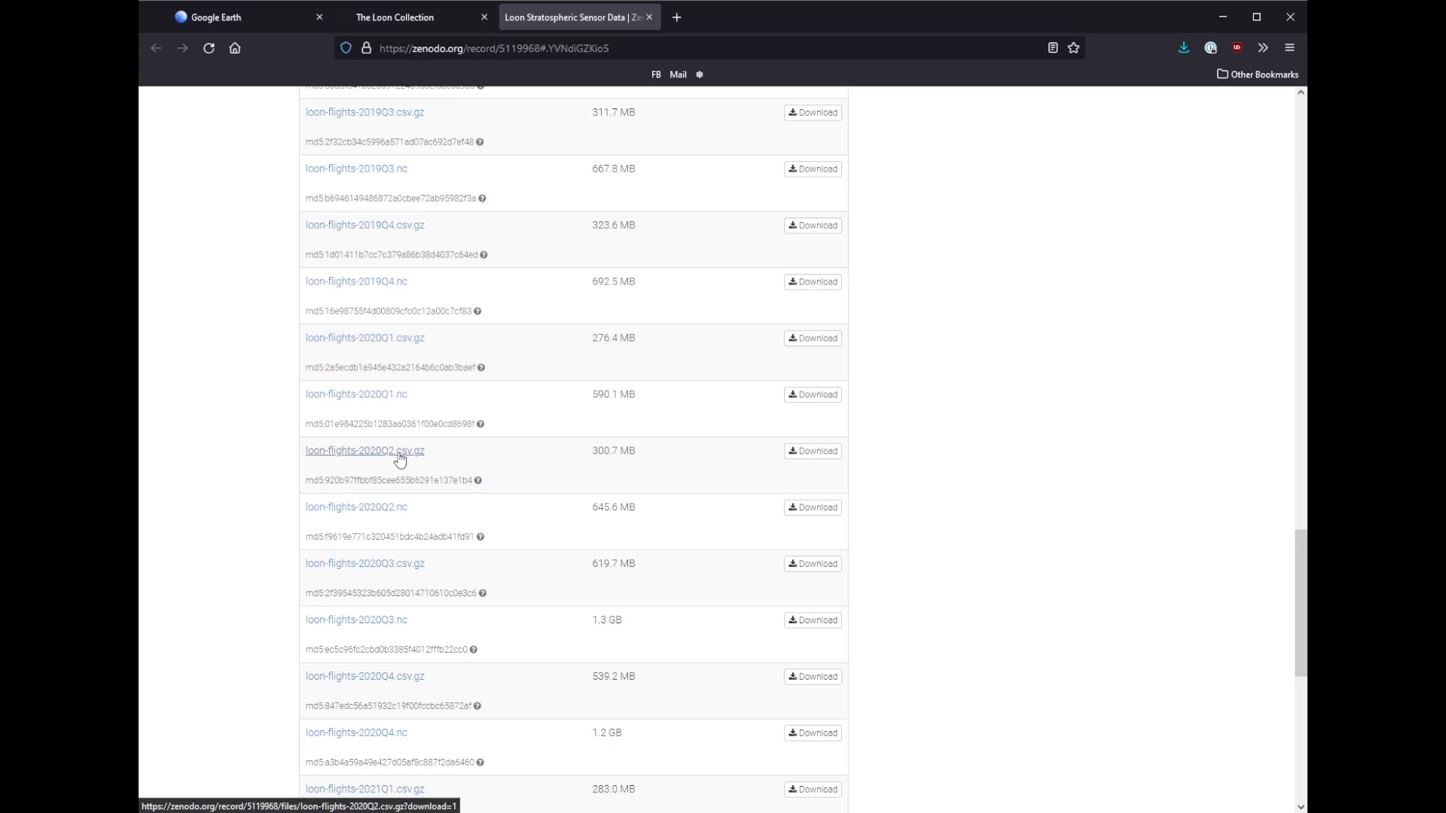
pyautogui.moveTo(289, 455)
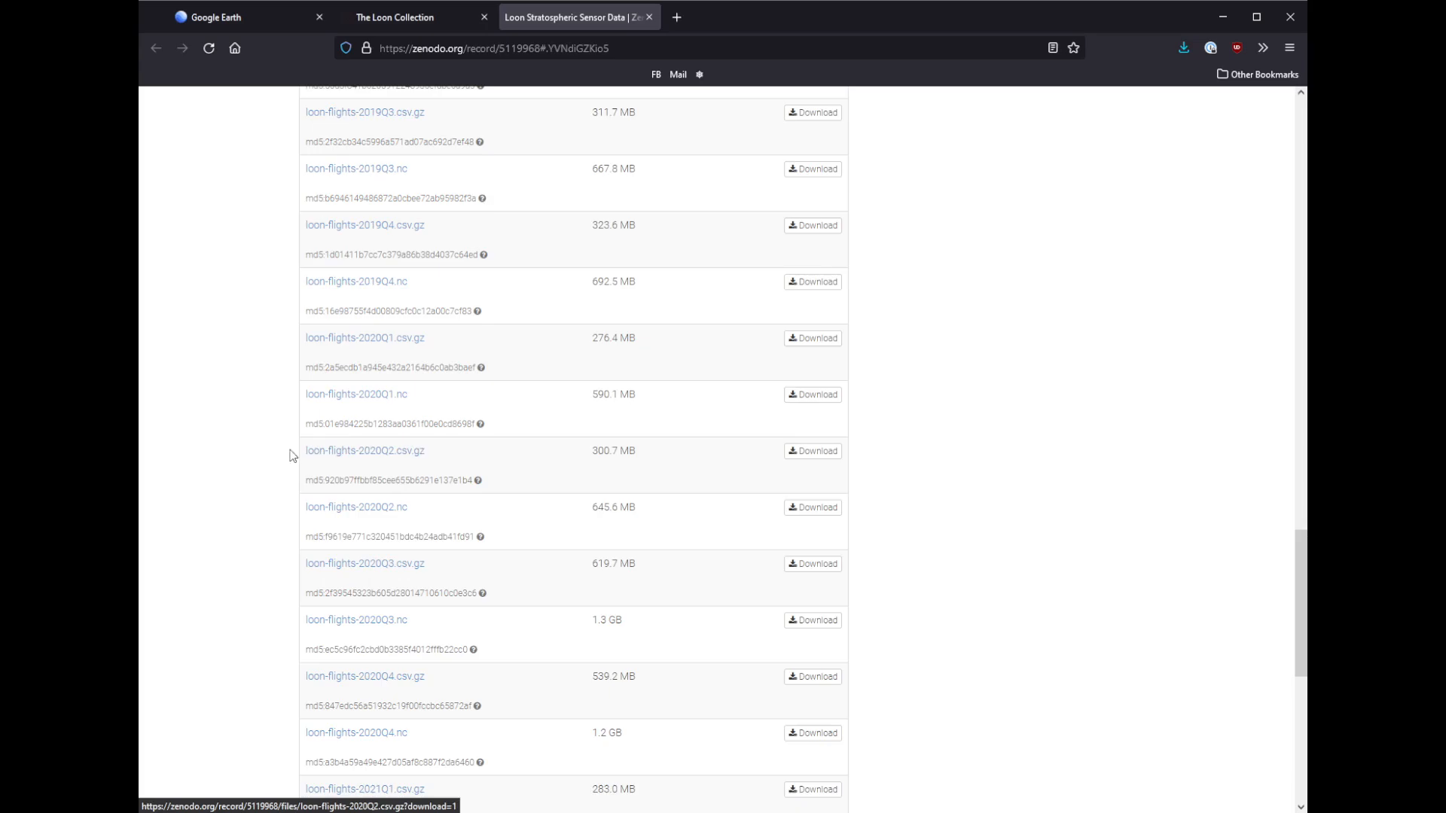
pyautogui.moveTo(338, 459)
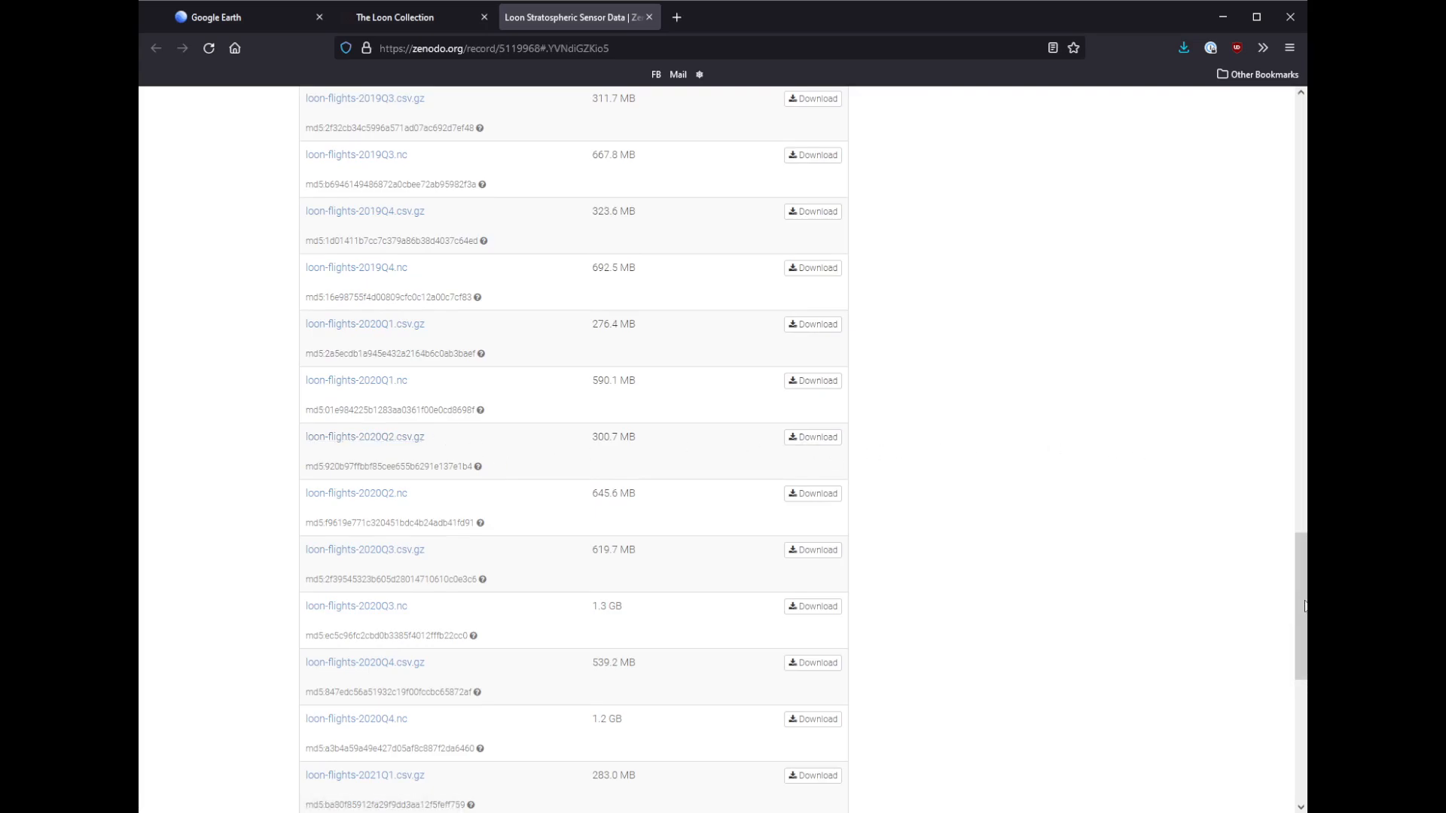
pyautogui.moveTo(1270, 603)
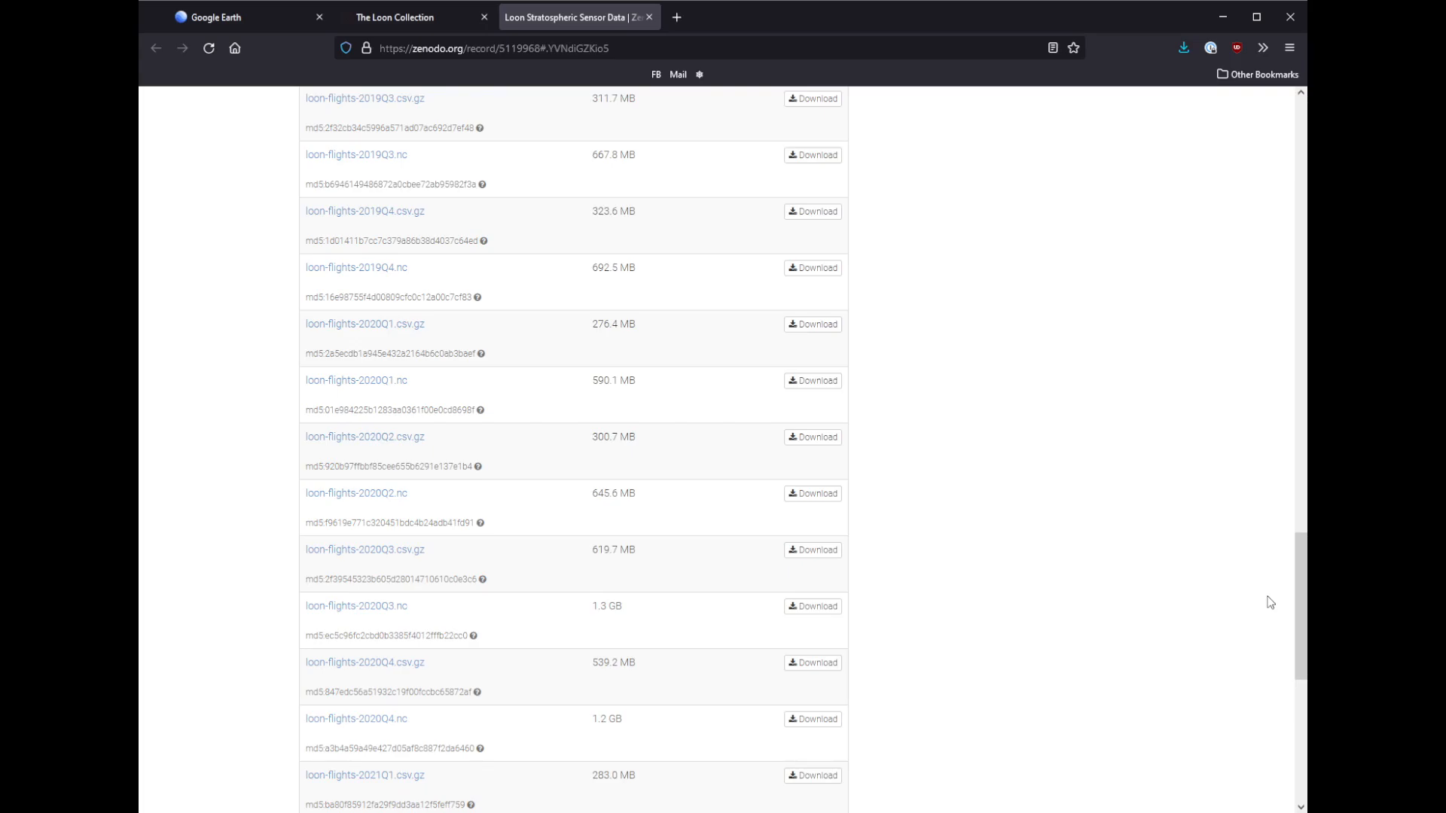
pyautogui.moveTo(1285, 578)
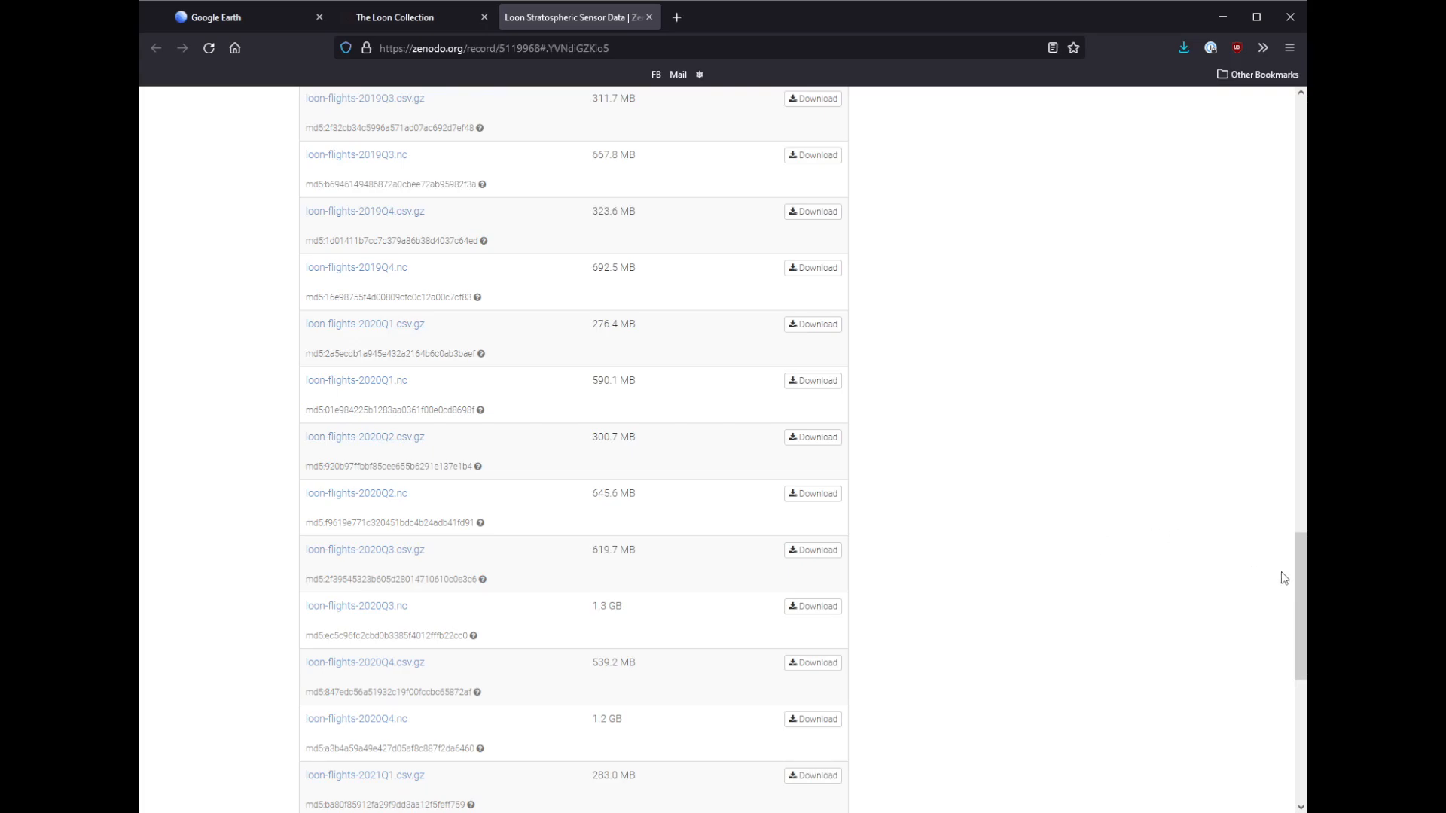
pyautogui.moveTo(1295, 581)
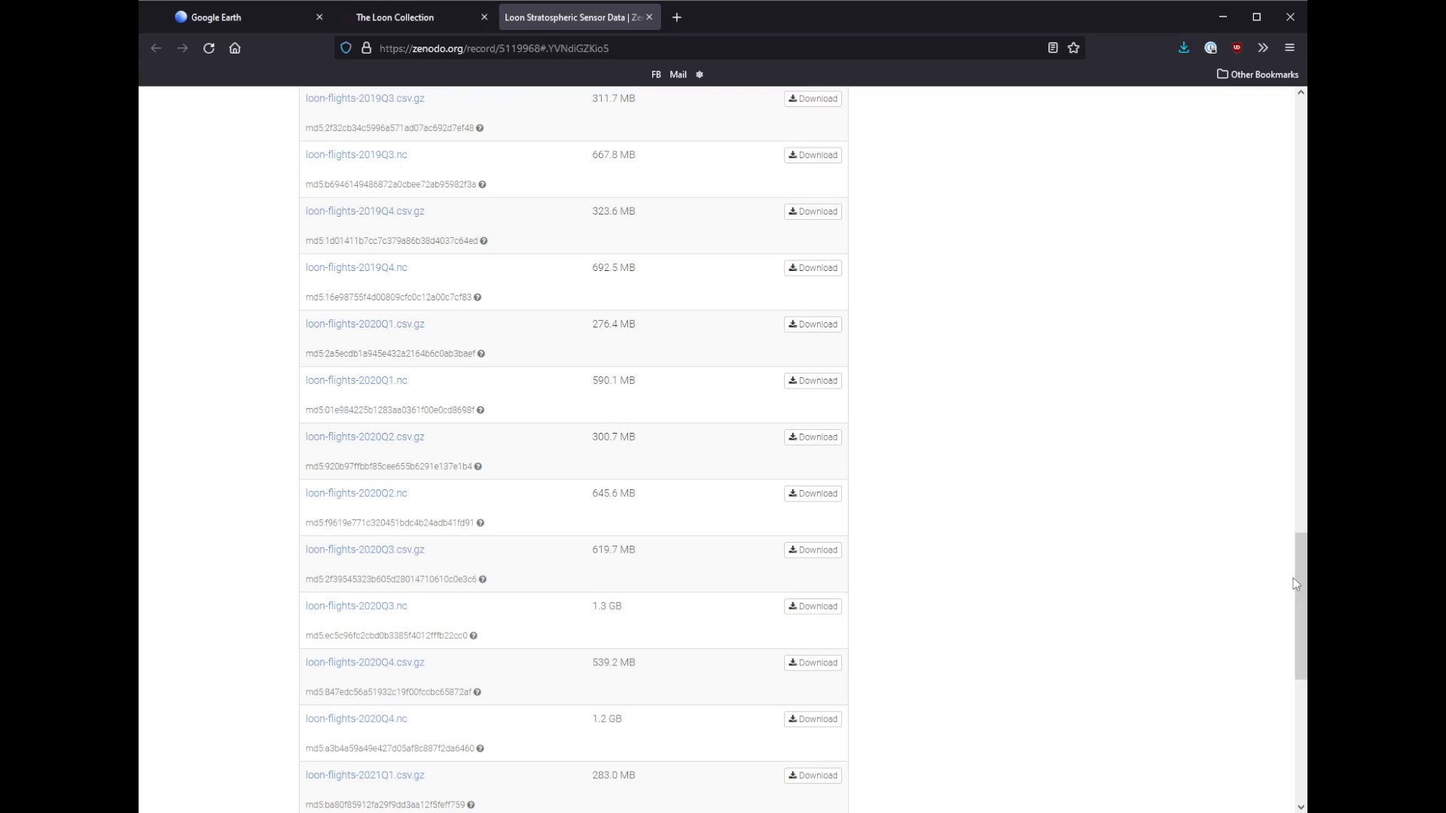
pyautogui.moveTo(963, 494)
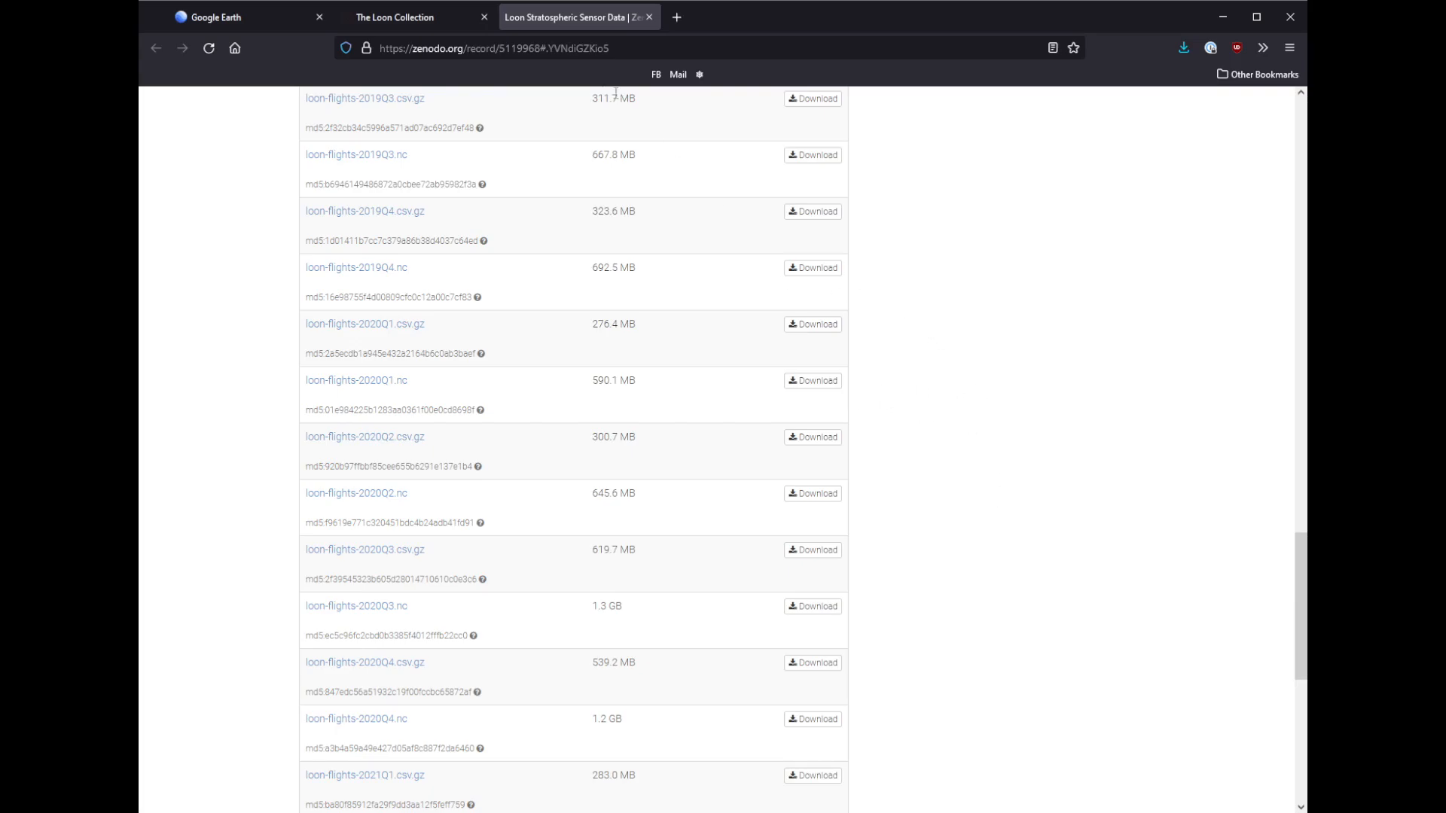
pyautogui.moveTo(676, 16)
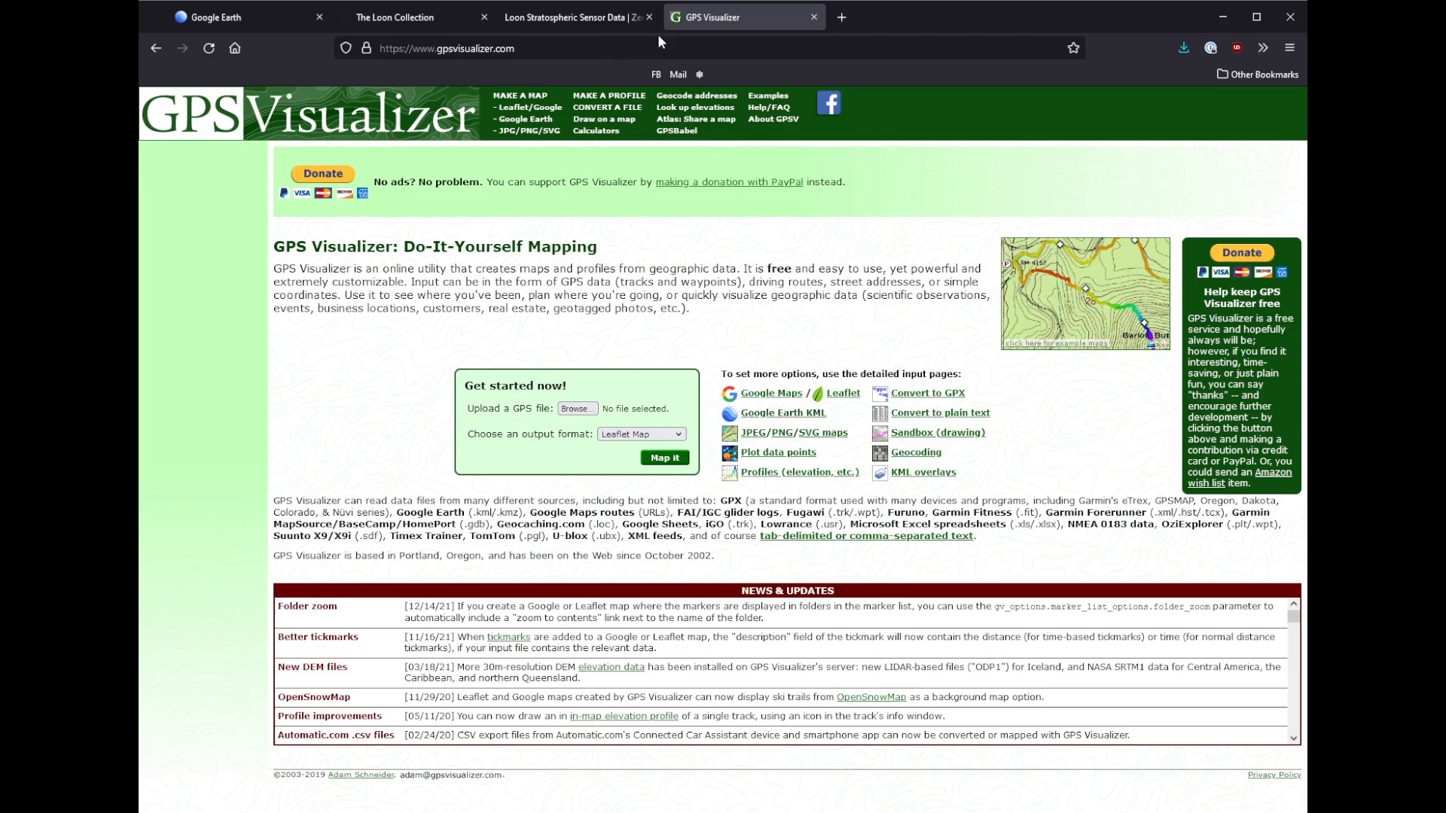
# Return to the Project Loon Flights project and zoom to show LN-212 and LN-213 whole around the vantage point
pyautogui.click(221, 17)
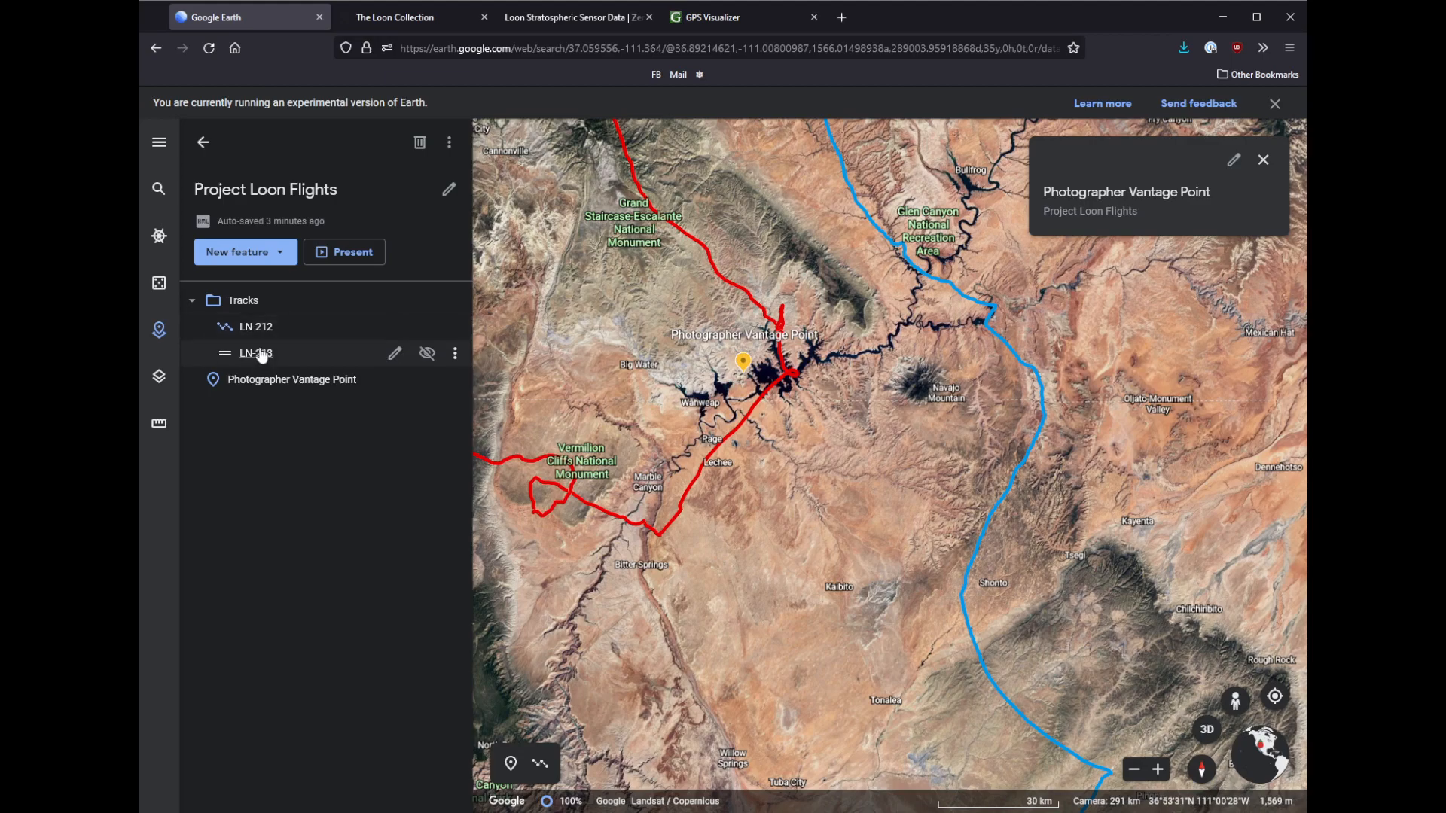
pyautogui.moveTo(277, 332)
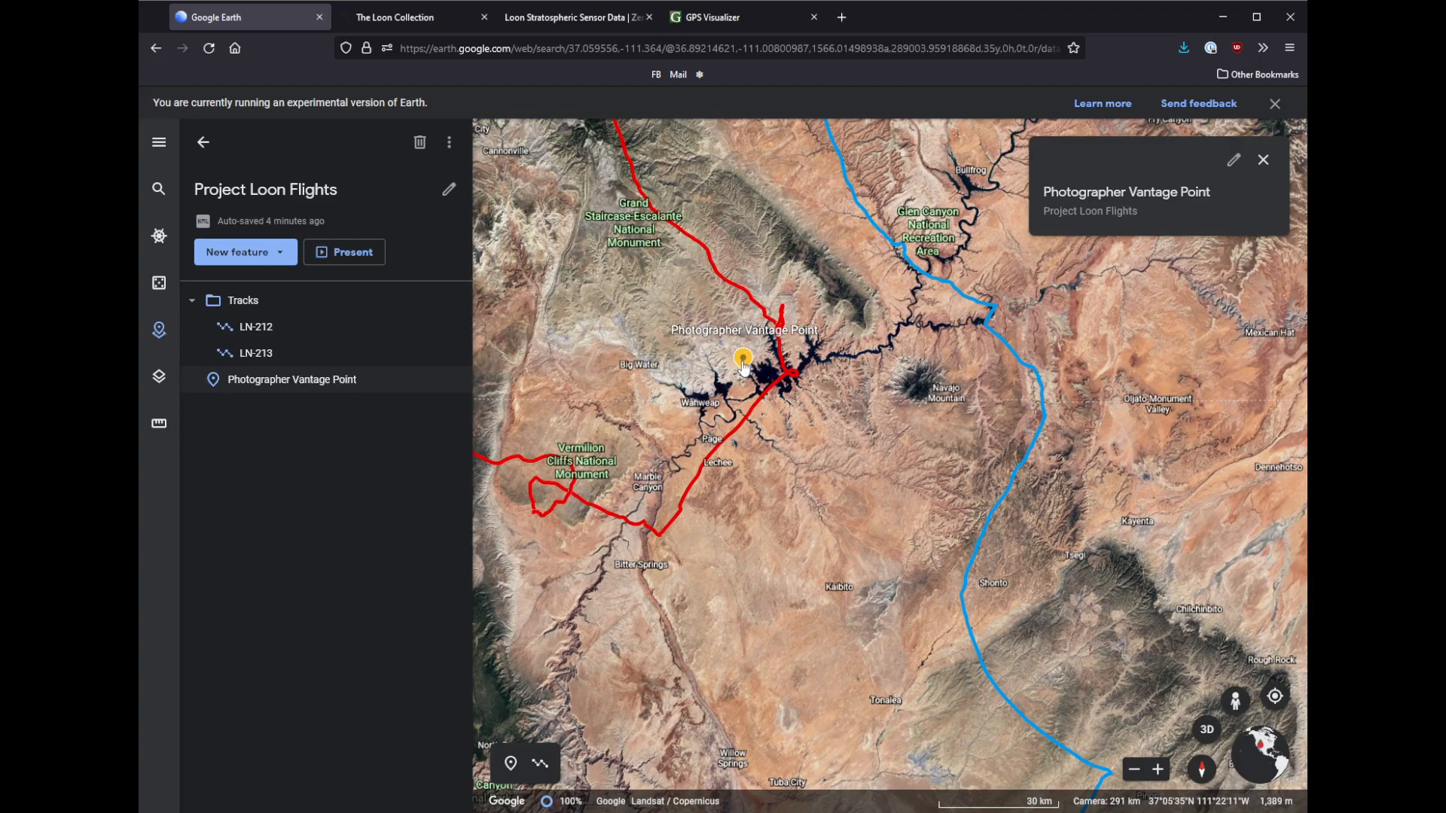
pyautogui.scroll(-3)
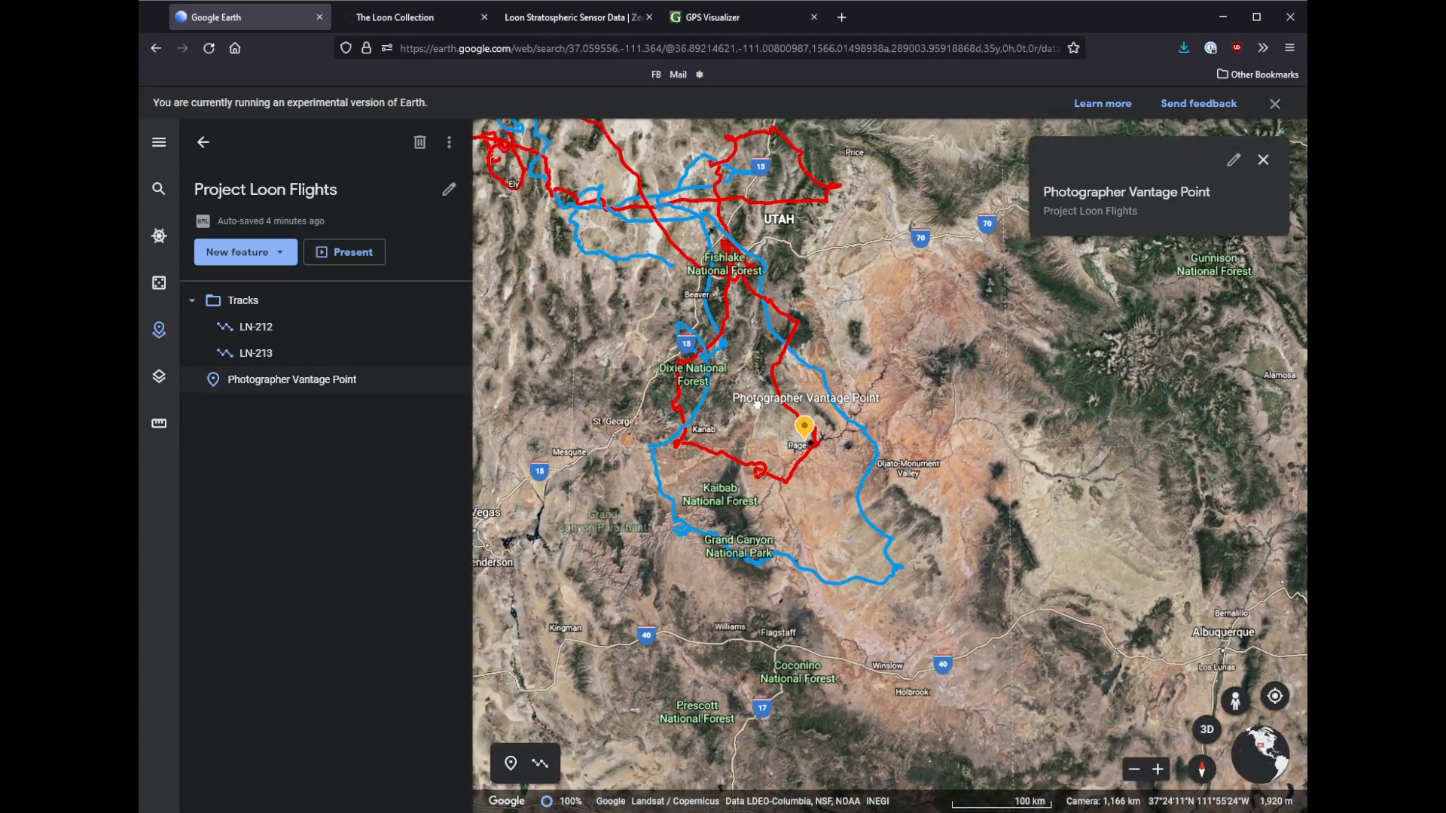
pyautogui.scroll(-3)
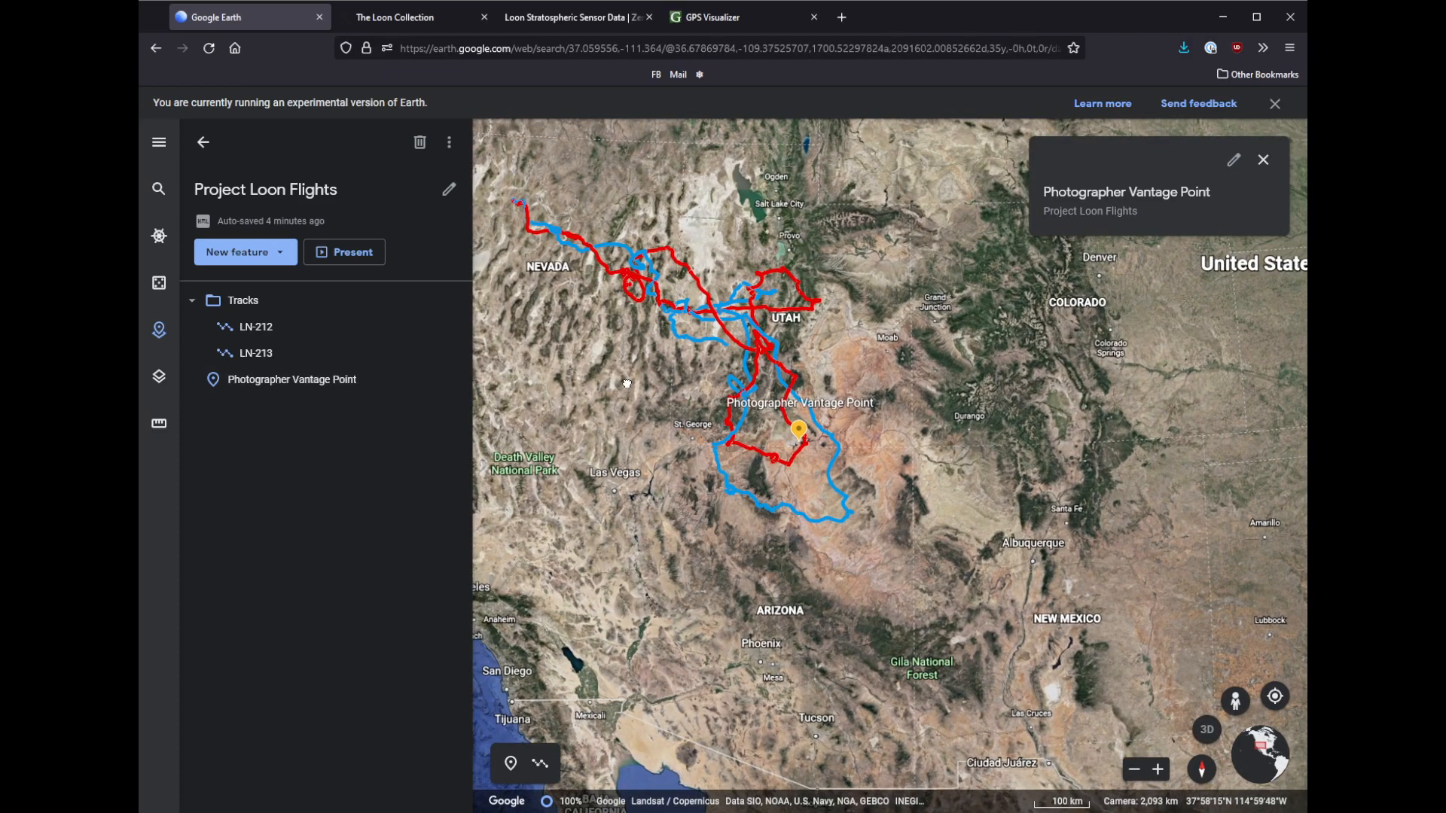
pyautogui.scroll(-3)
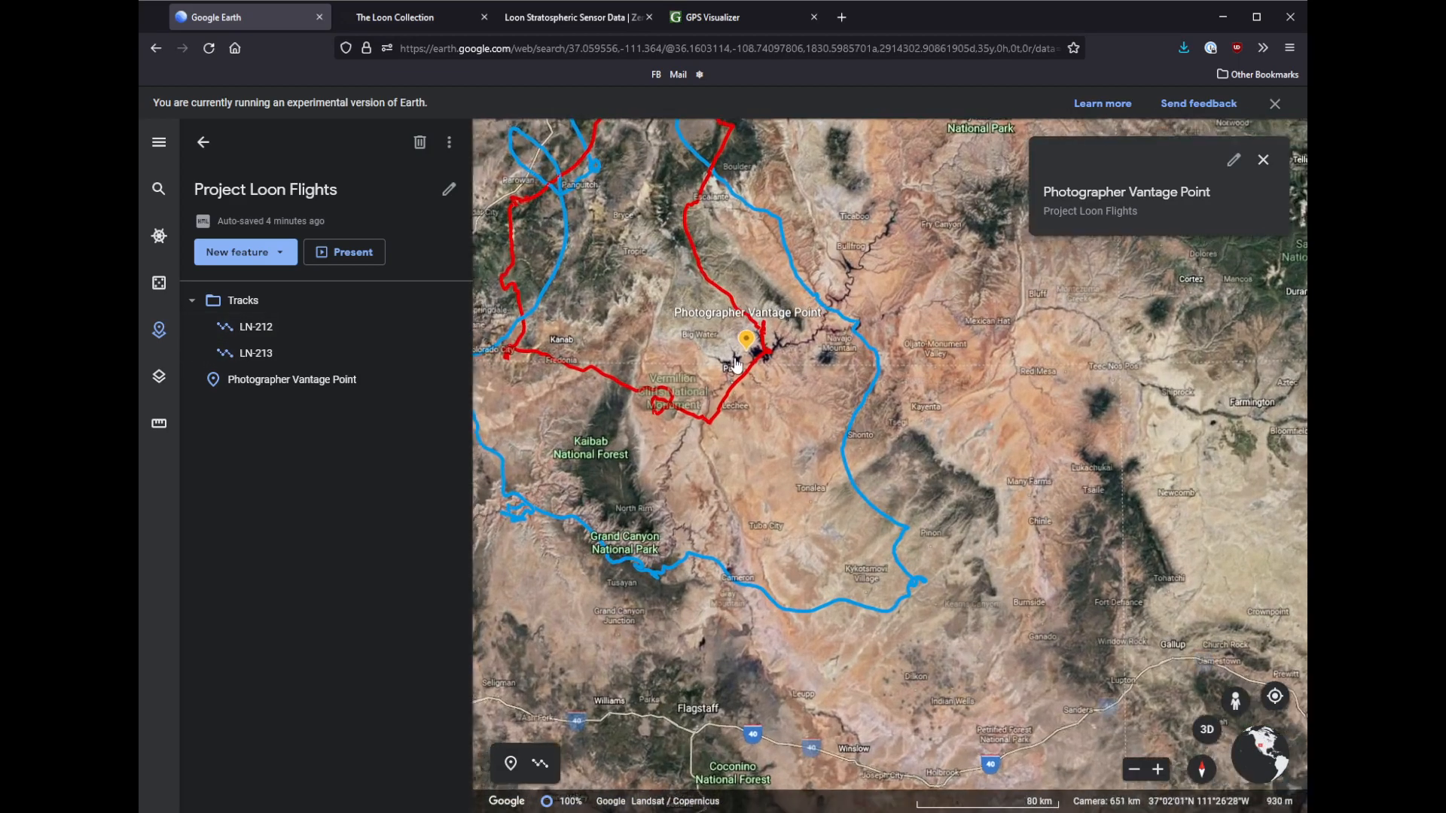
pyautogui.scroll(3)
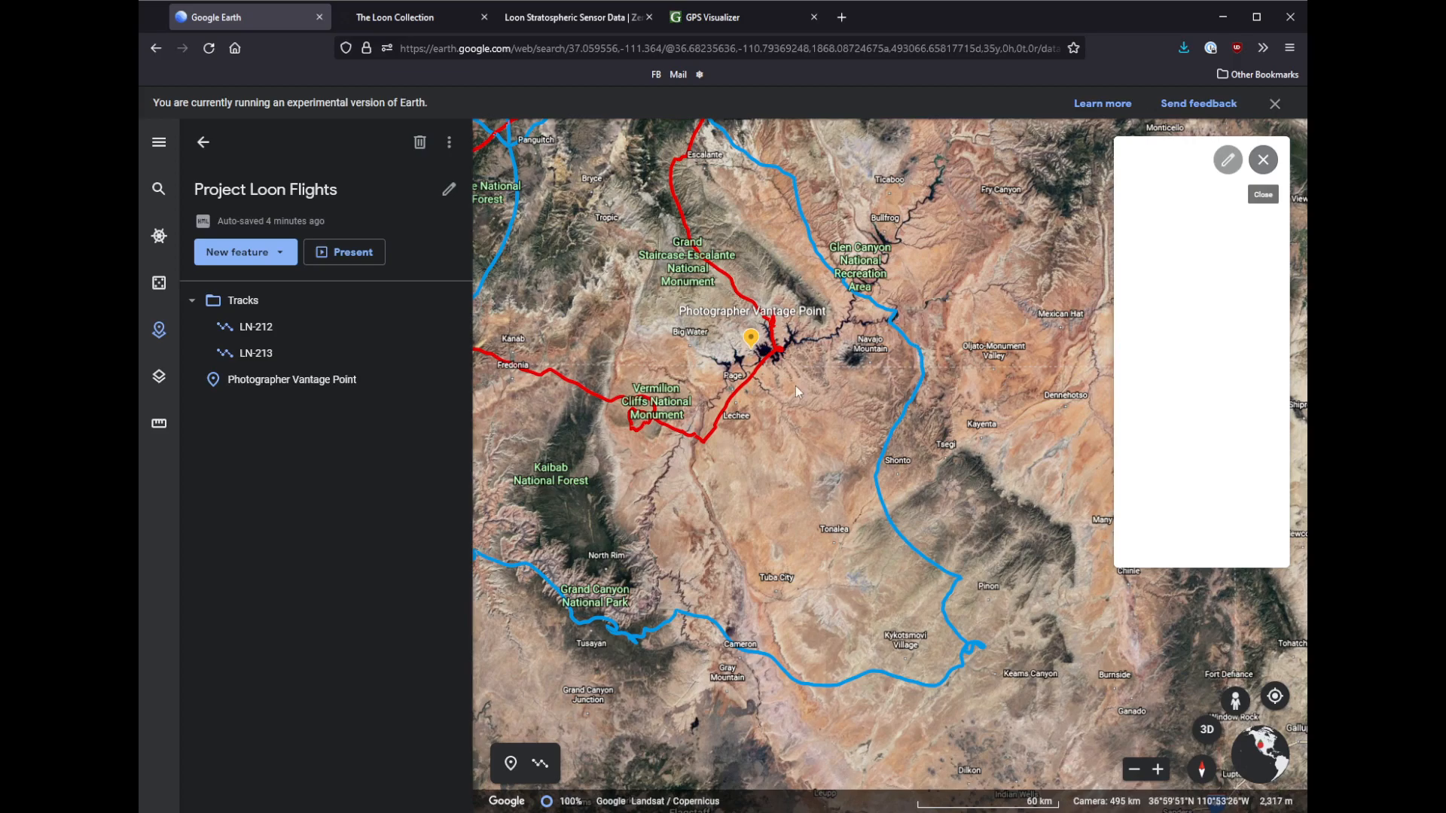
pyautogui.moveTo(799, 297)
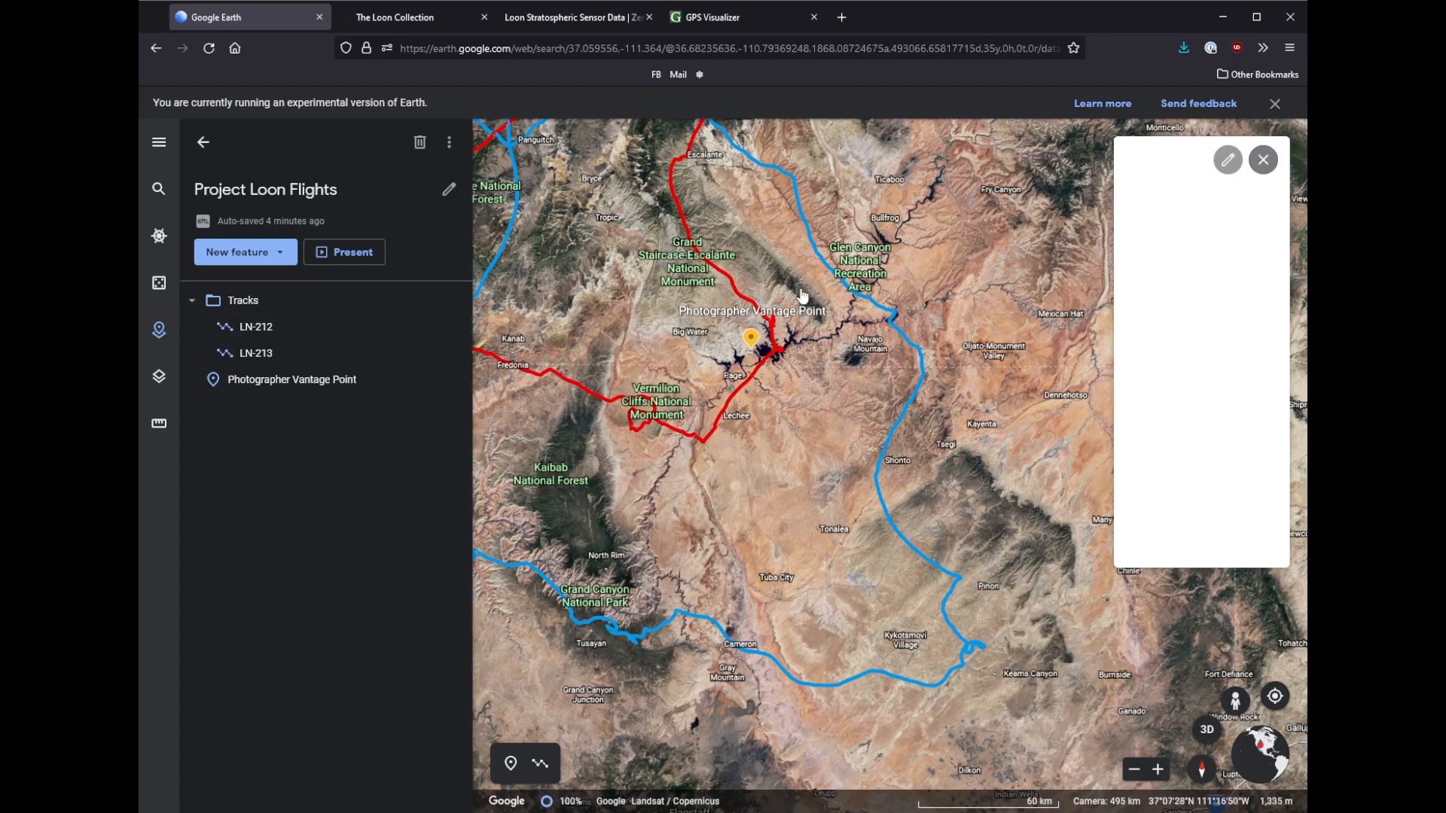
# Close the Photographer Vantage Point card and switch to the Imgur night-sky screenshot
pyautogui.click(1262, 160)
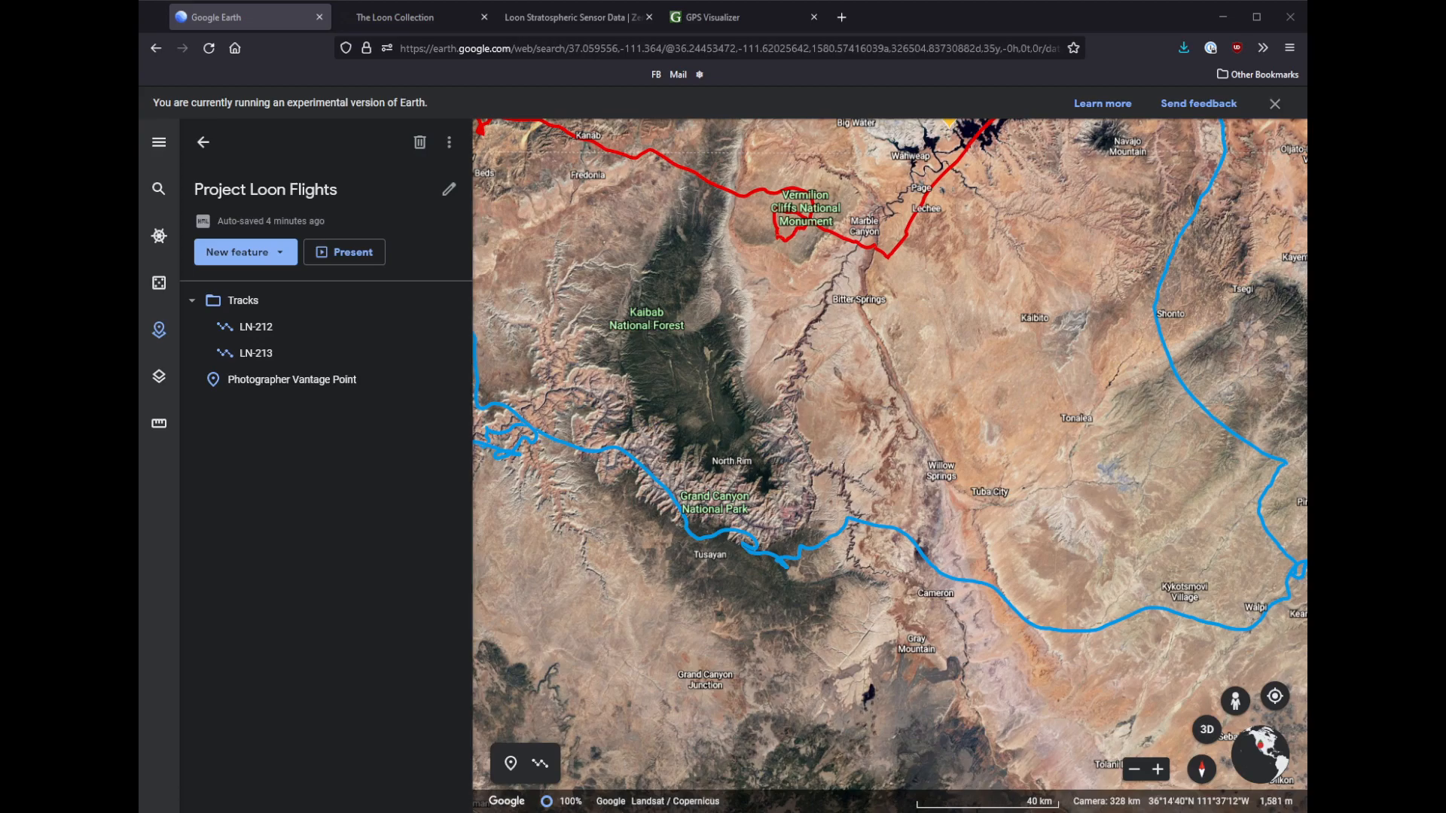
pyautogui.moveTo(813, 354)
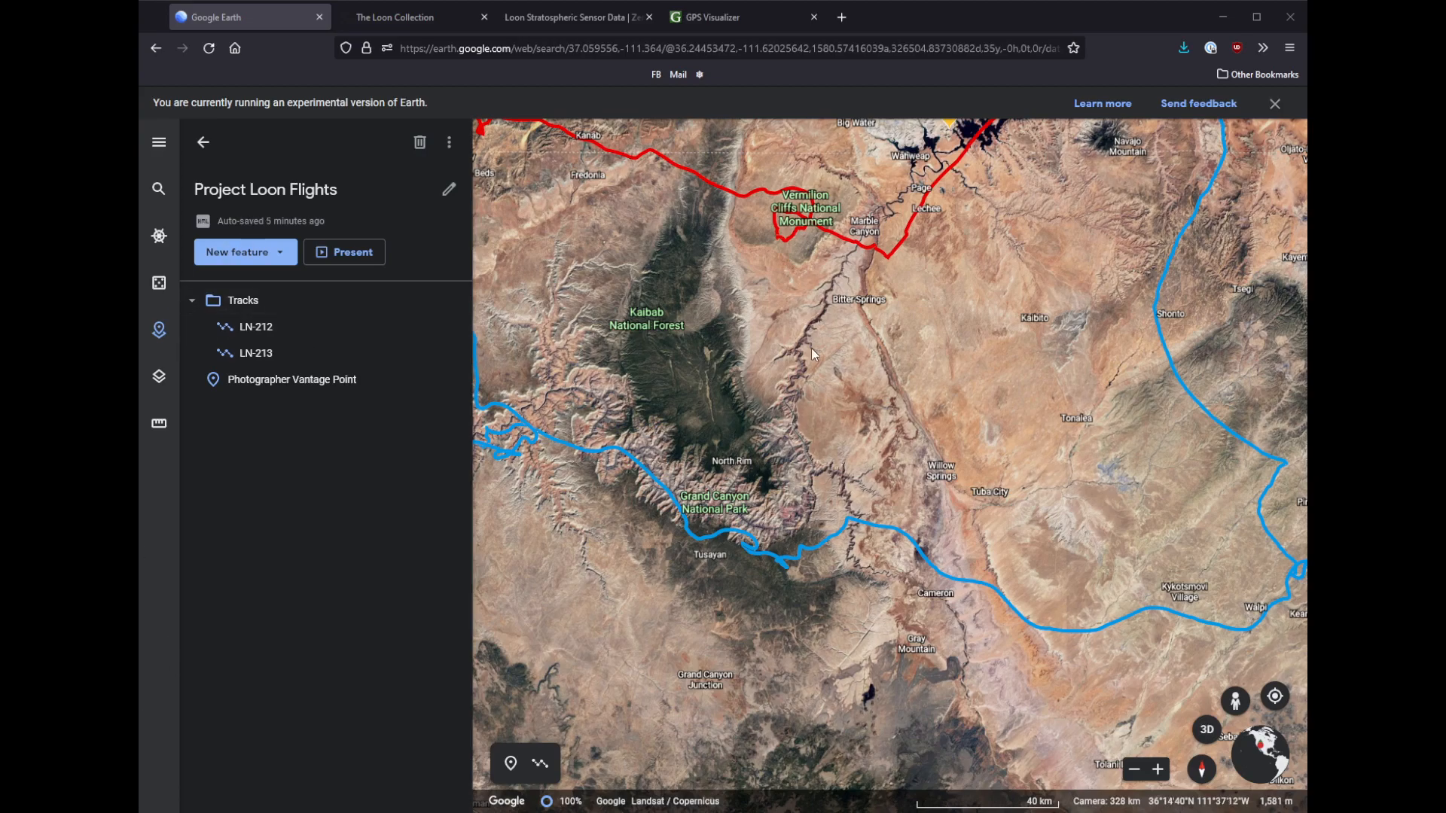
pyautogui.click(908, 17)
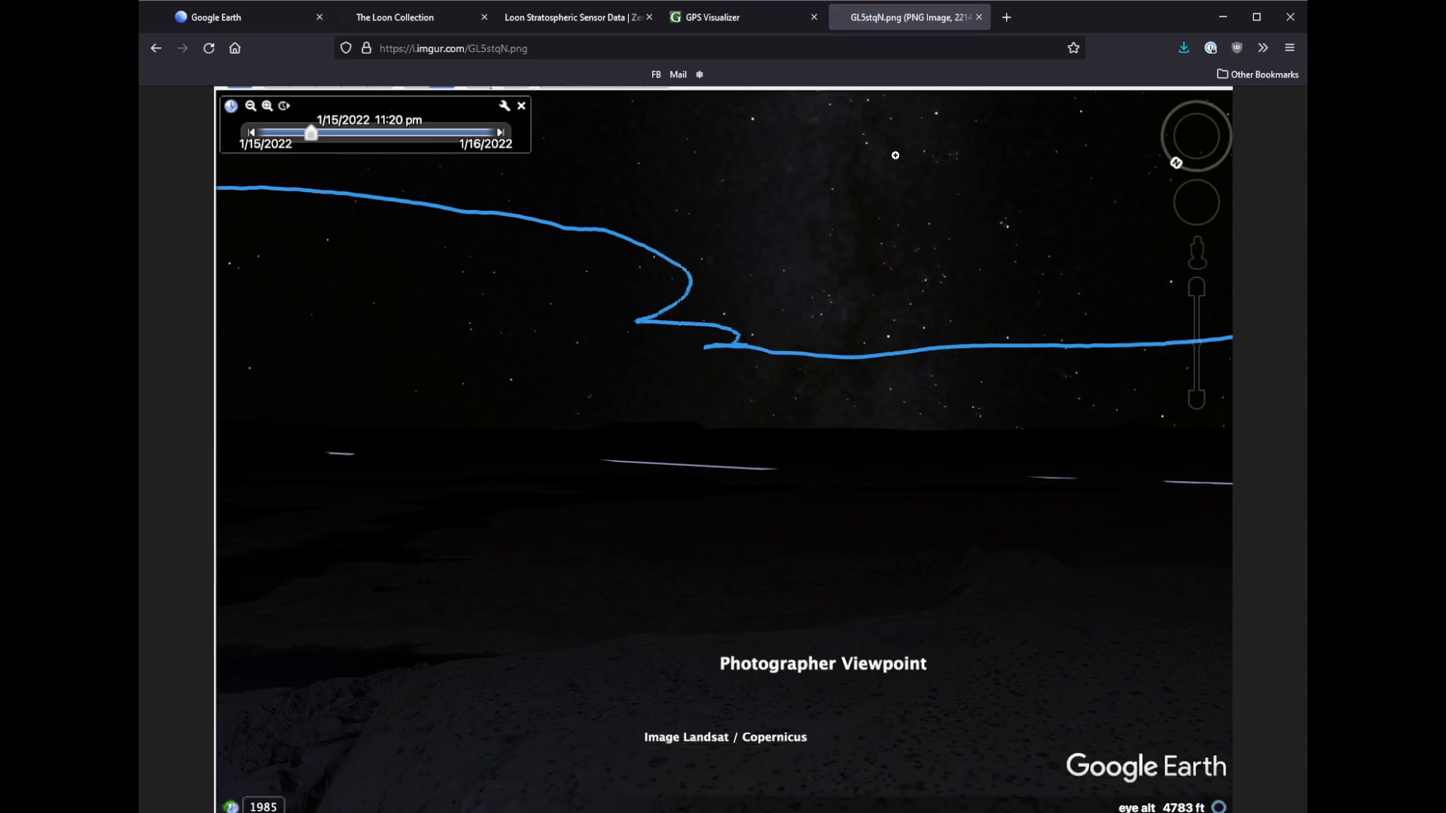
pyautogui.moveTo(816, 265)
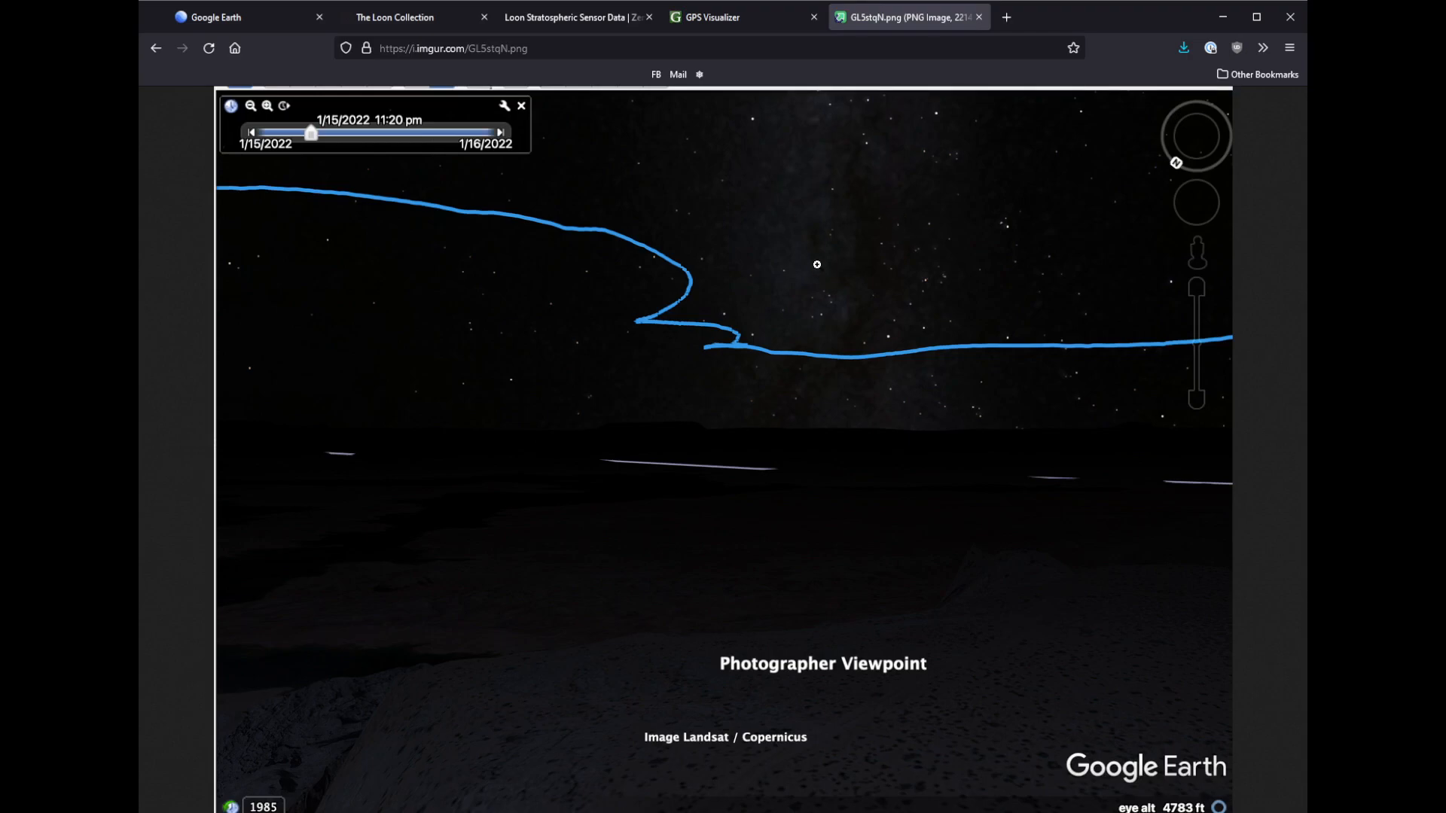
pyautogui.moveTo(868, 228)
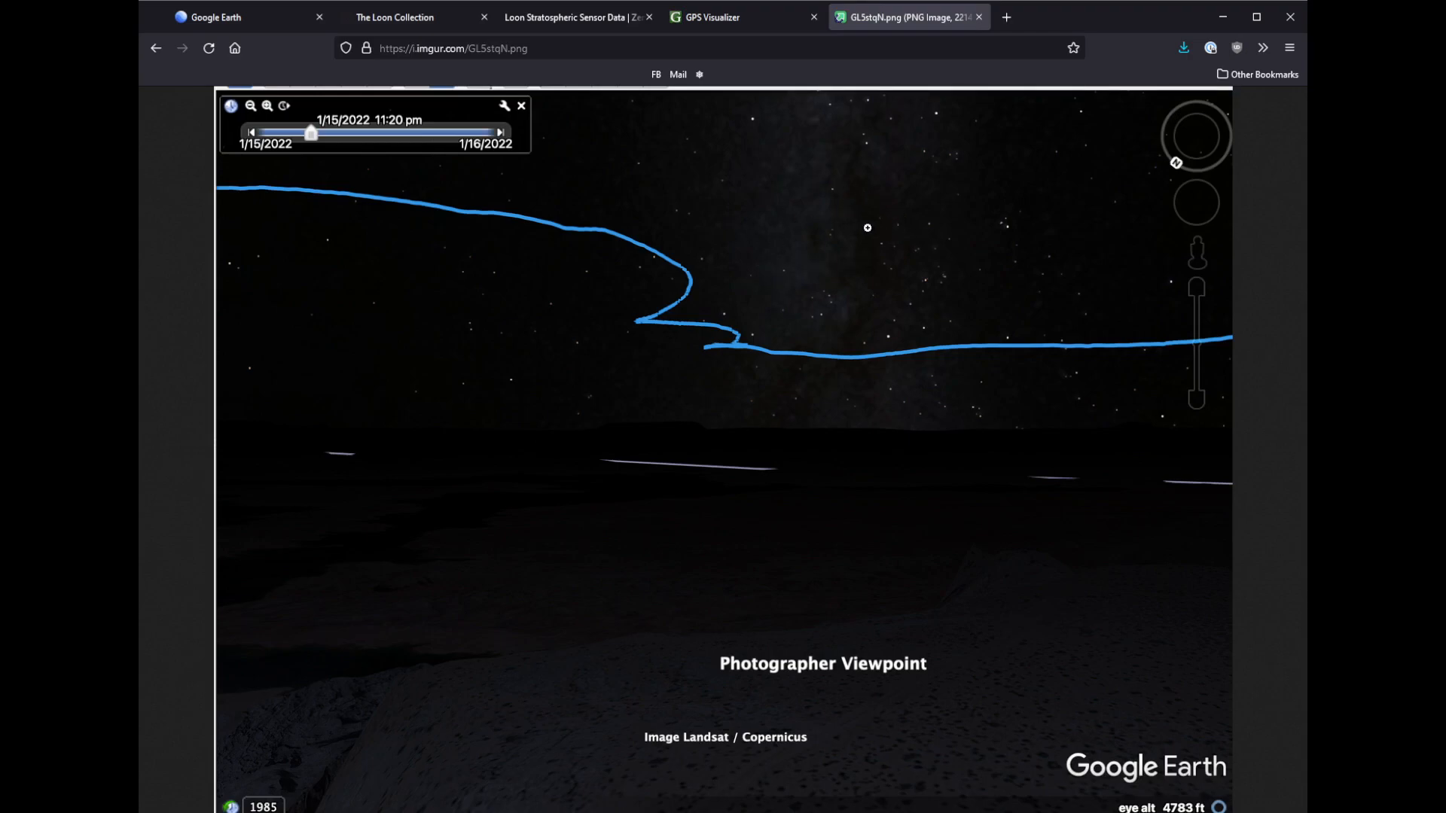
pyautogui.moveTo(1226, 352)
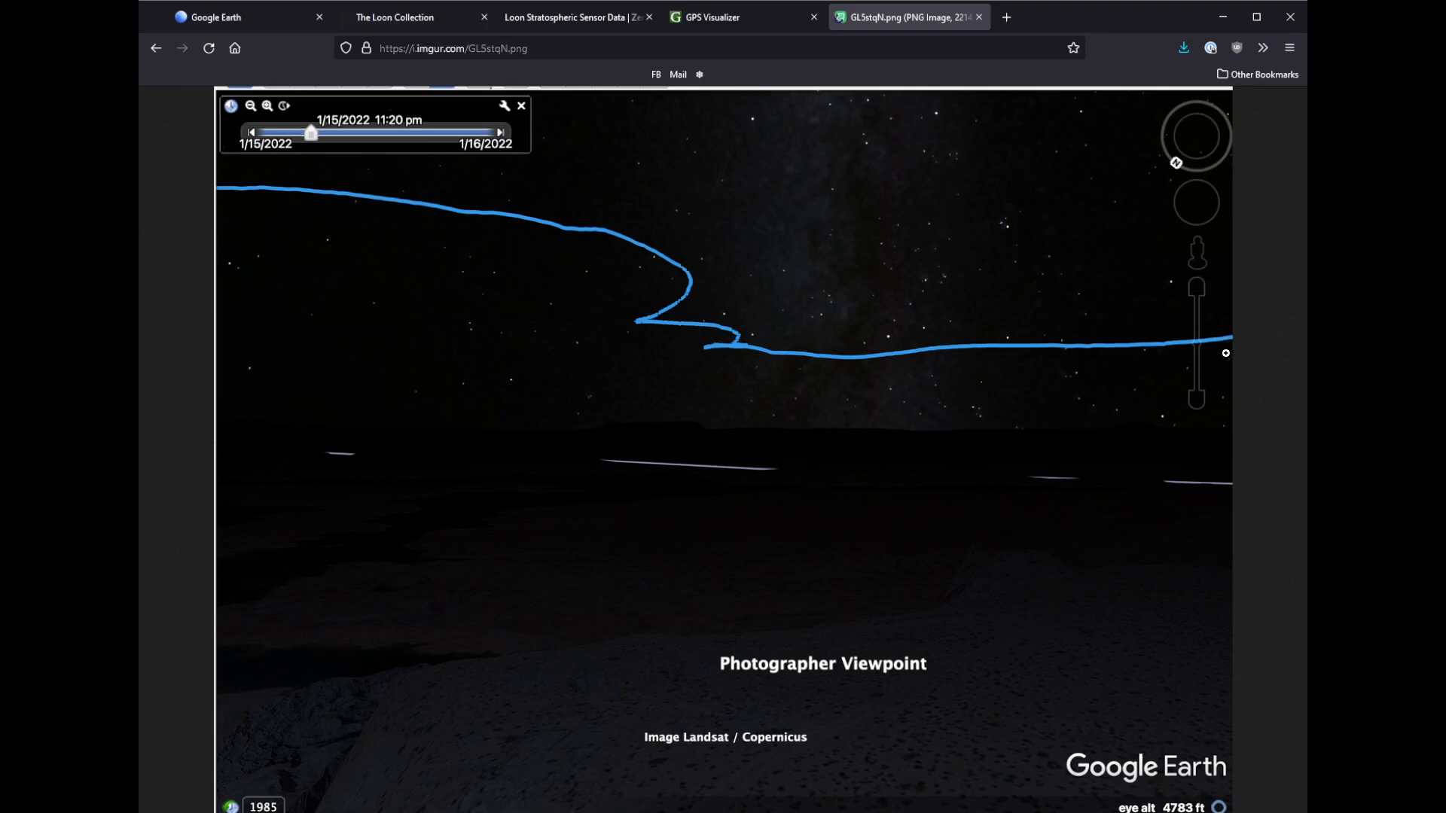
pyautogui.moveTo(990, 346)
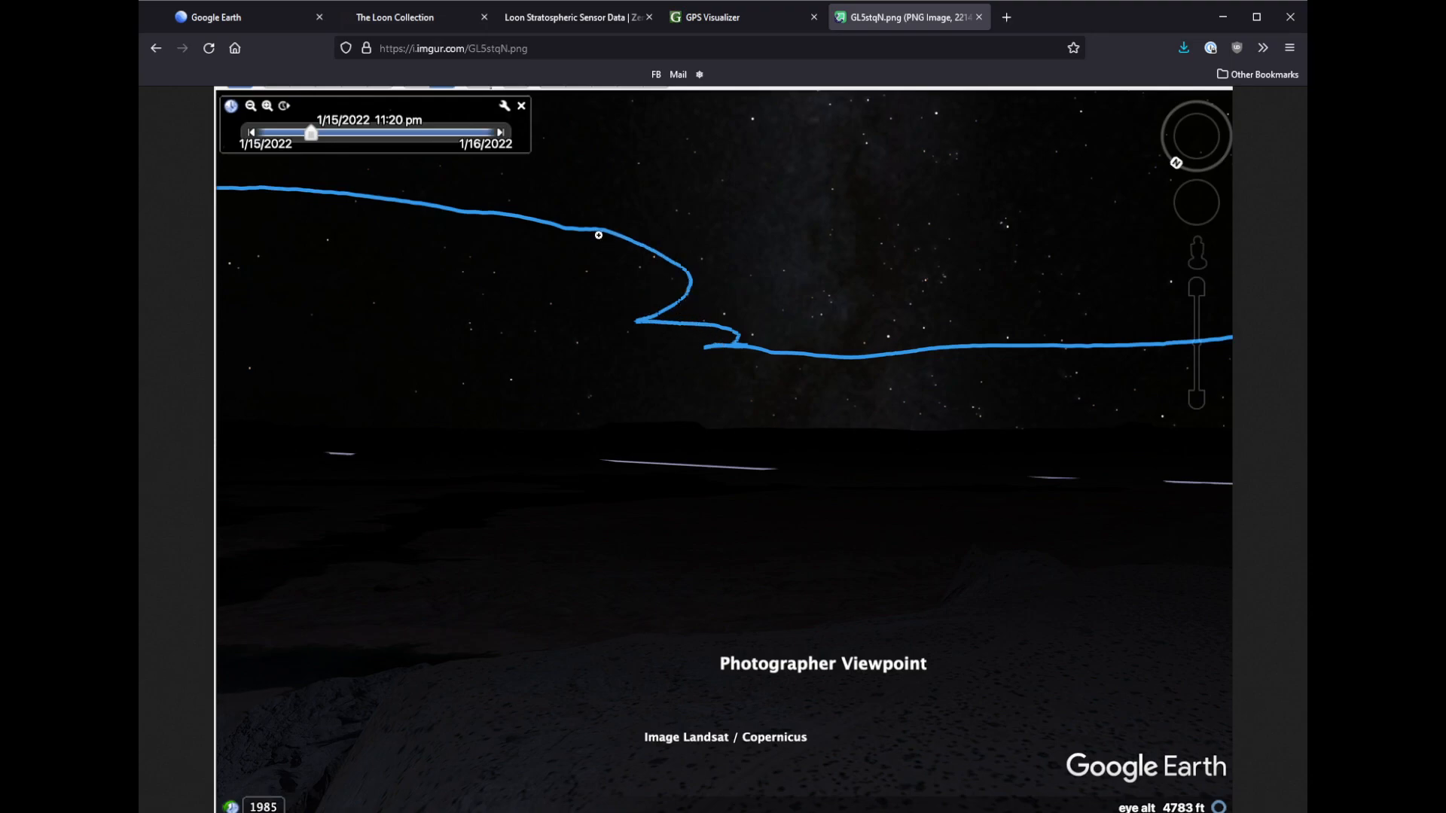
pyautogui.moveTo(646, 267)
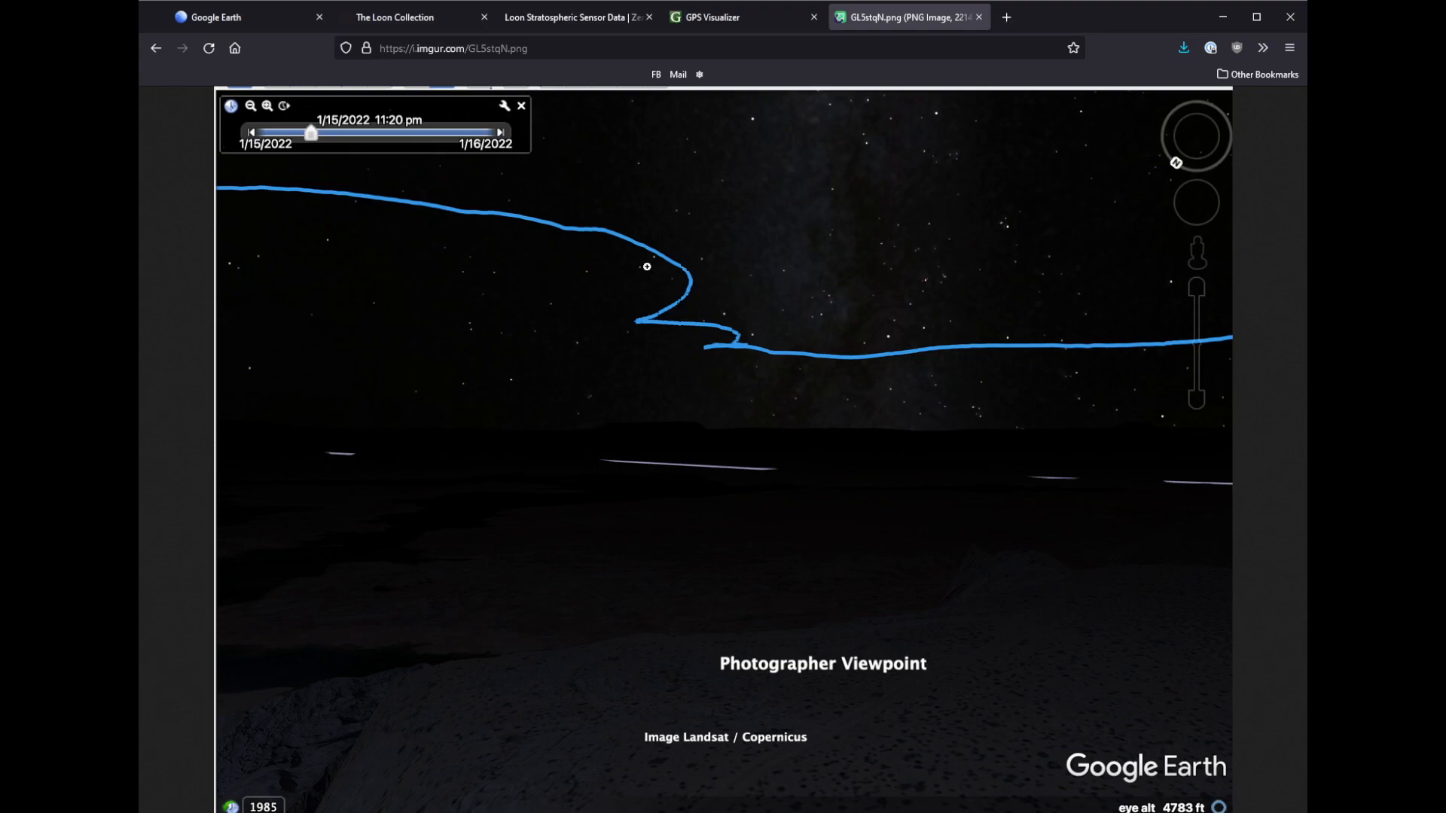
pyautogui.moveTo(644, 277)
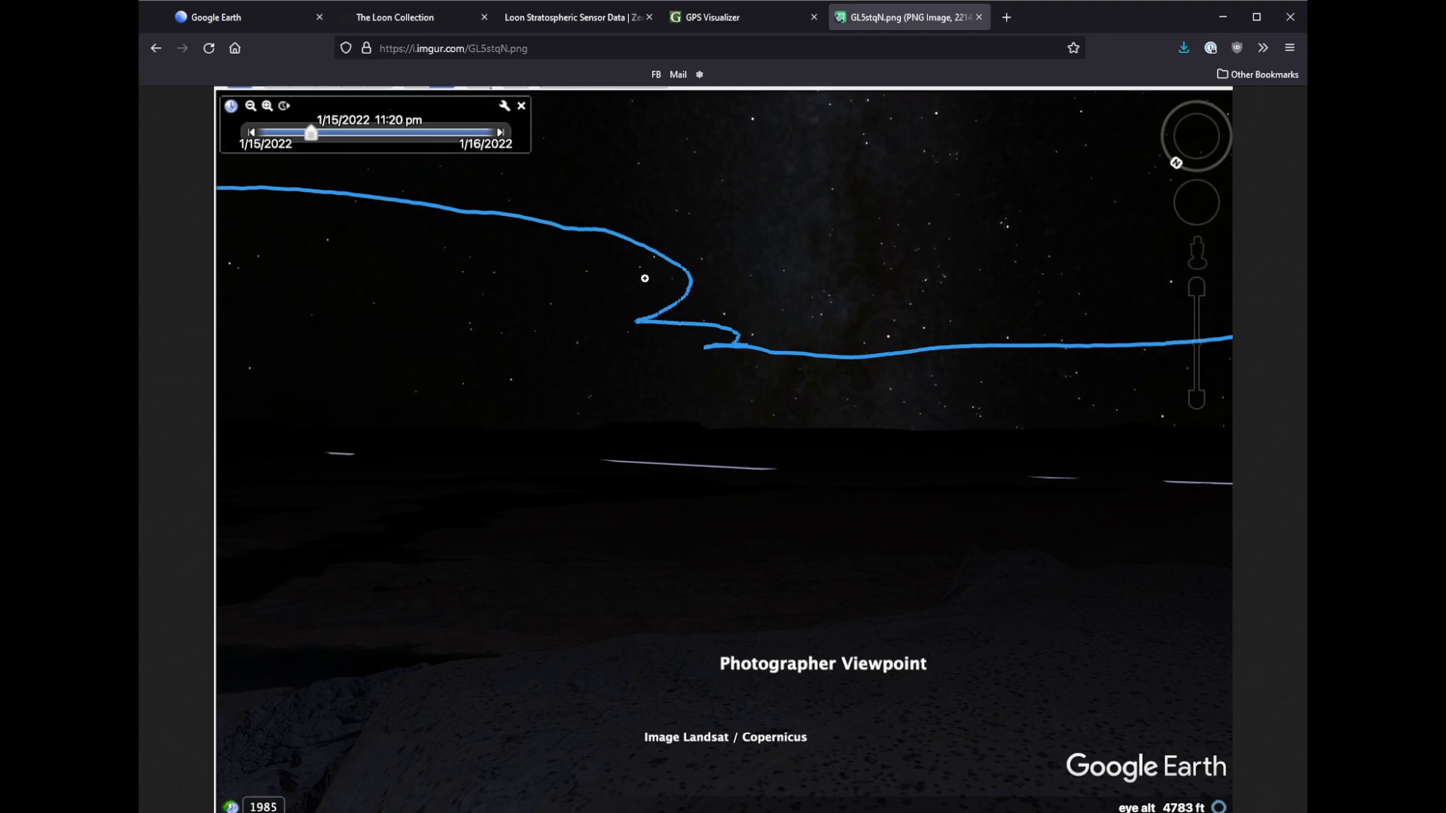
pyautogui.moveTo(590, 289)
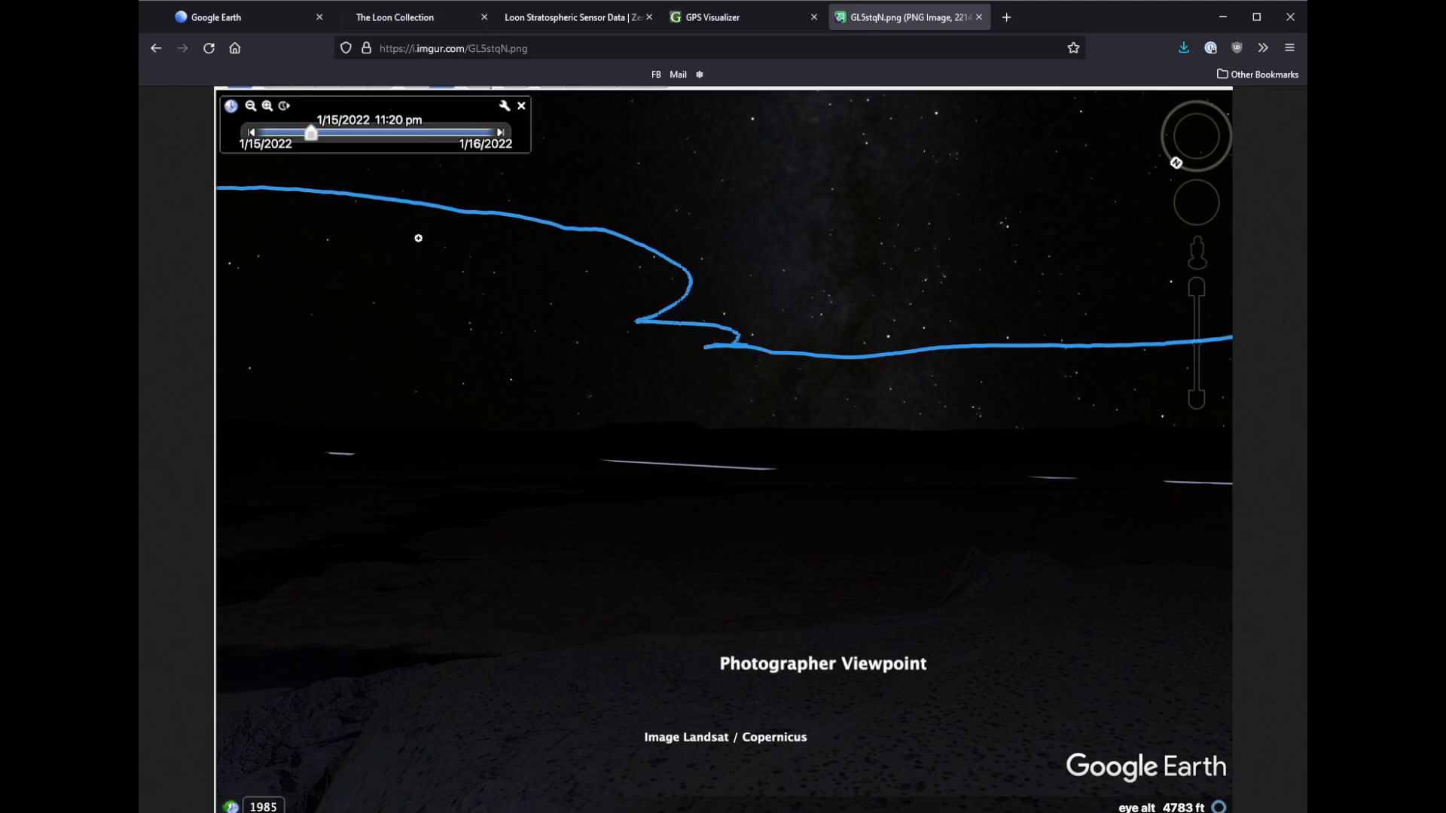
pyautogui.moveTo(742, 348)
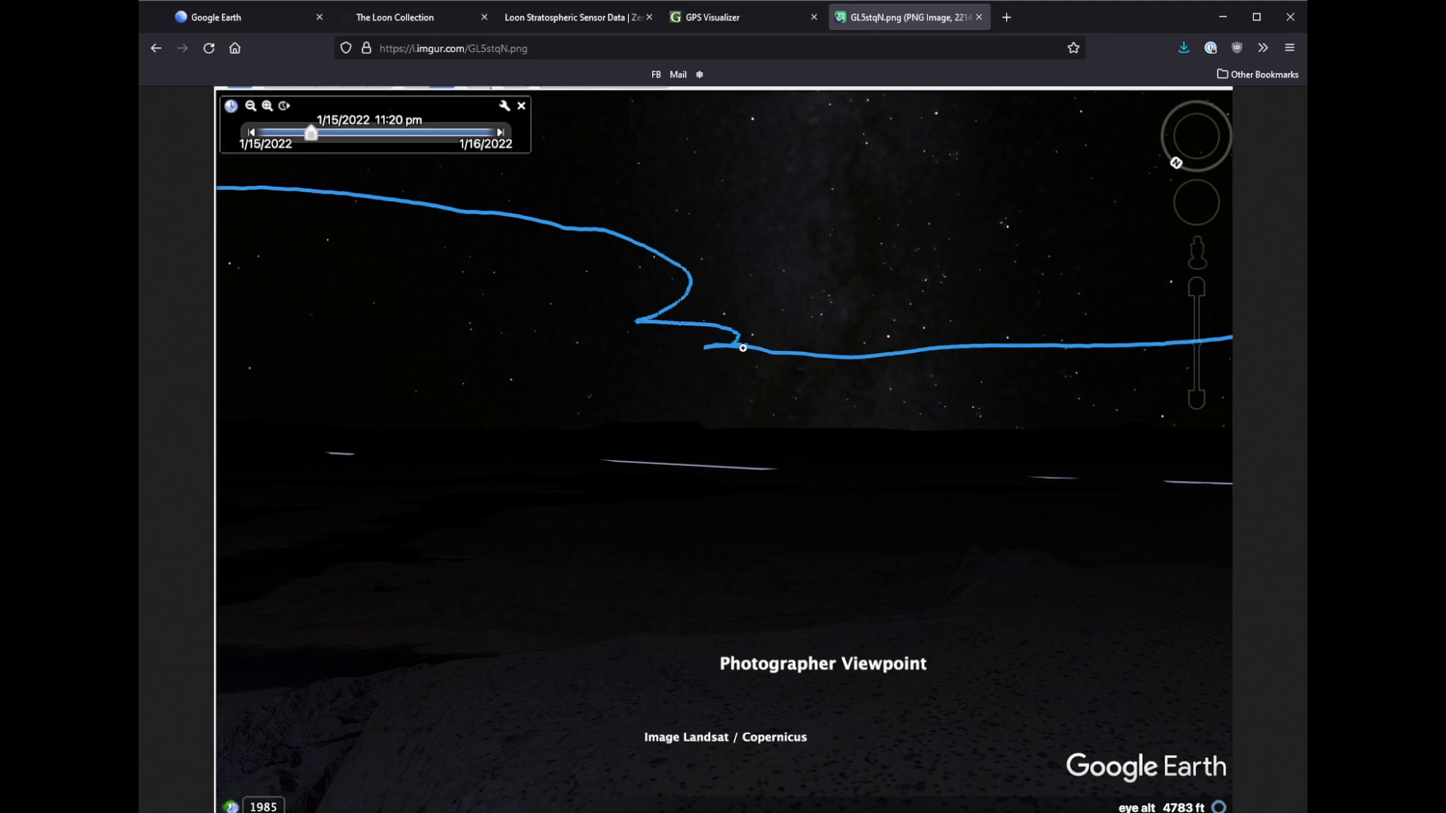
pyautogui.moveTo(487, 220)
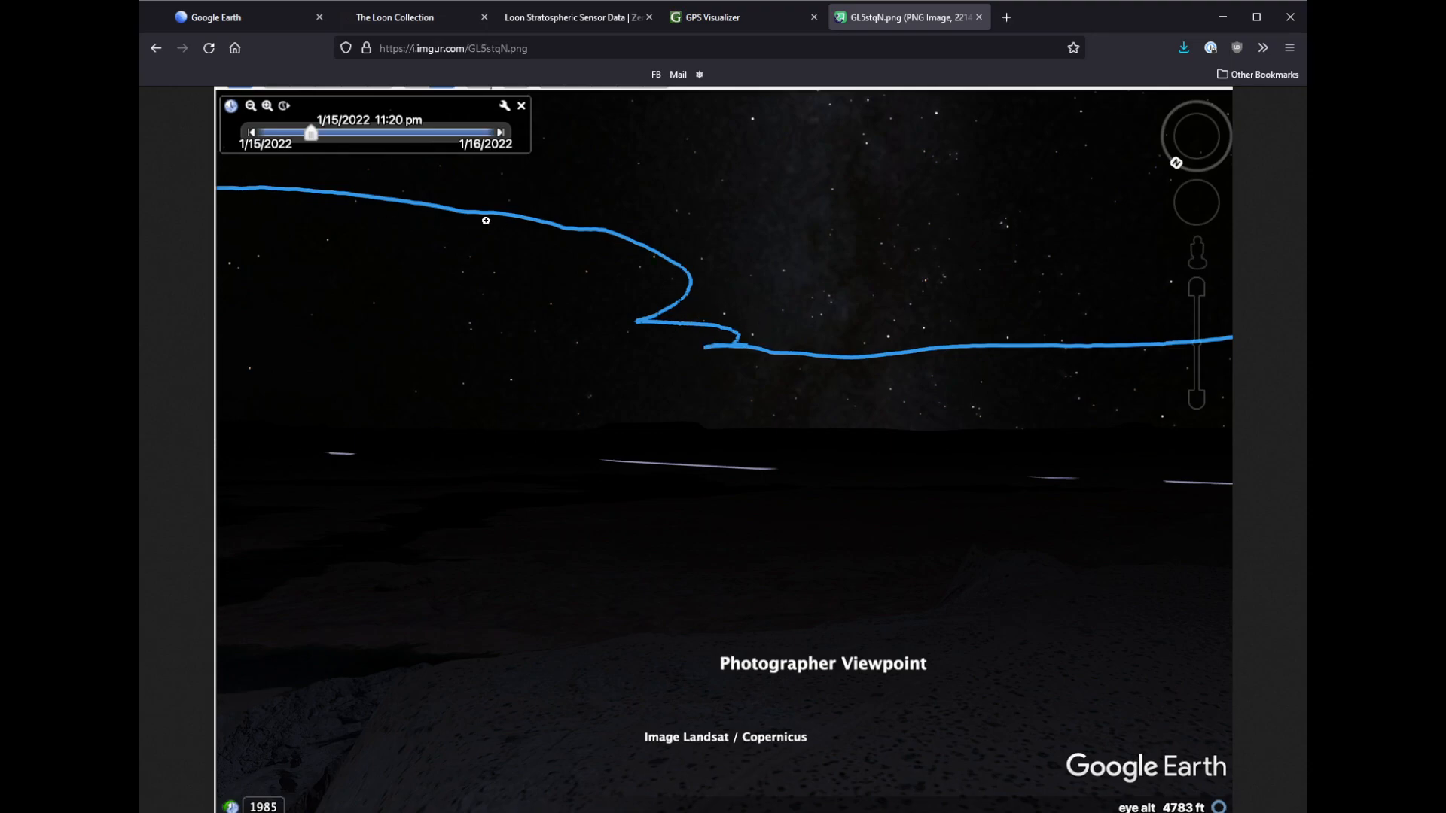
pyautogui.moveTo(464, 213)
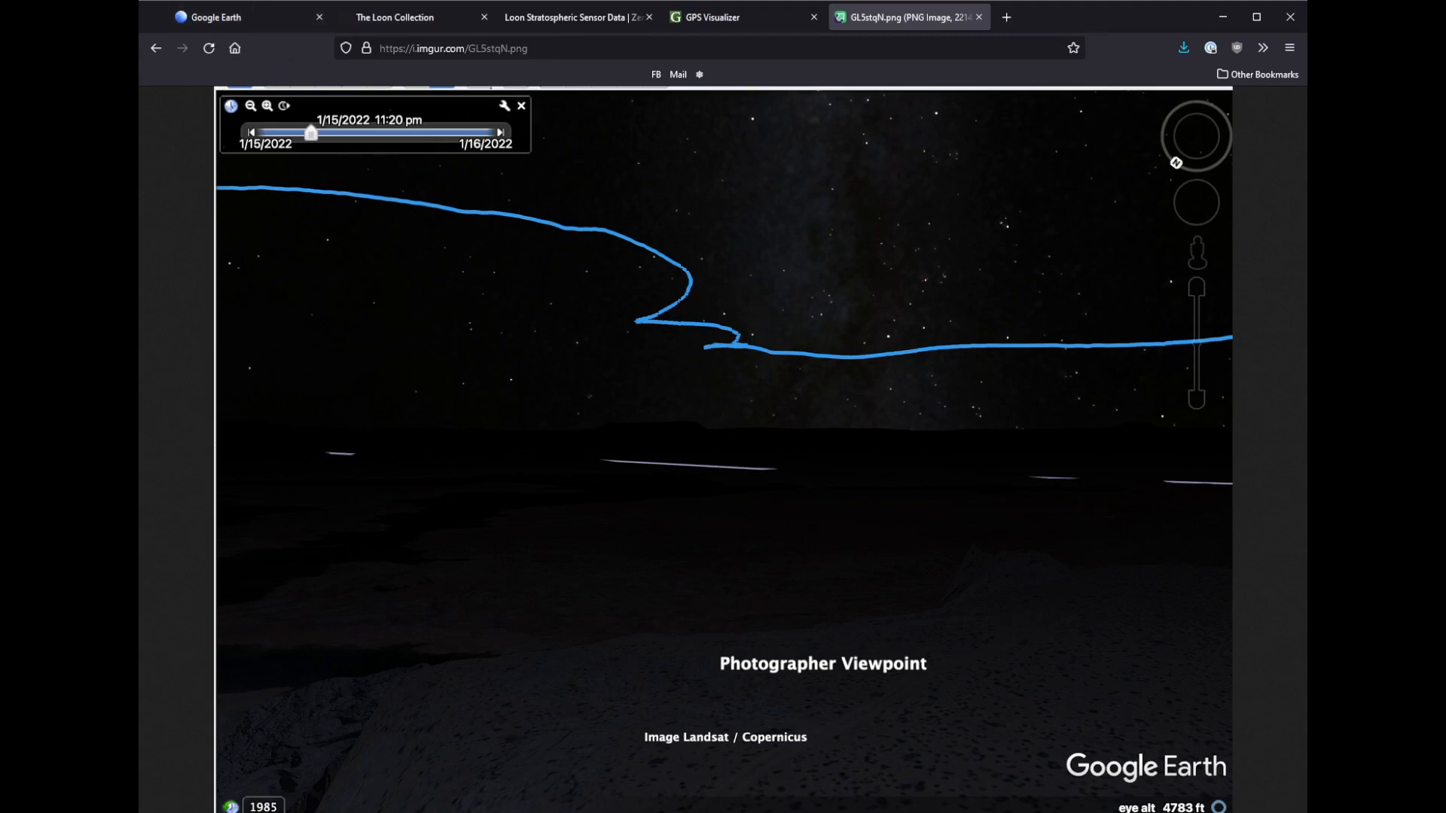
pyautogui.moveTo(669, 206)
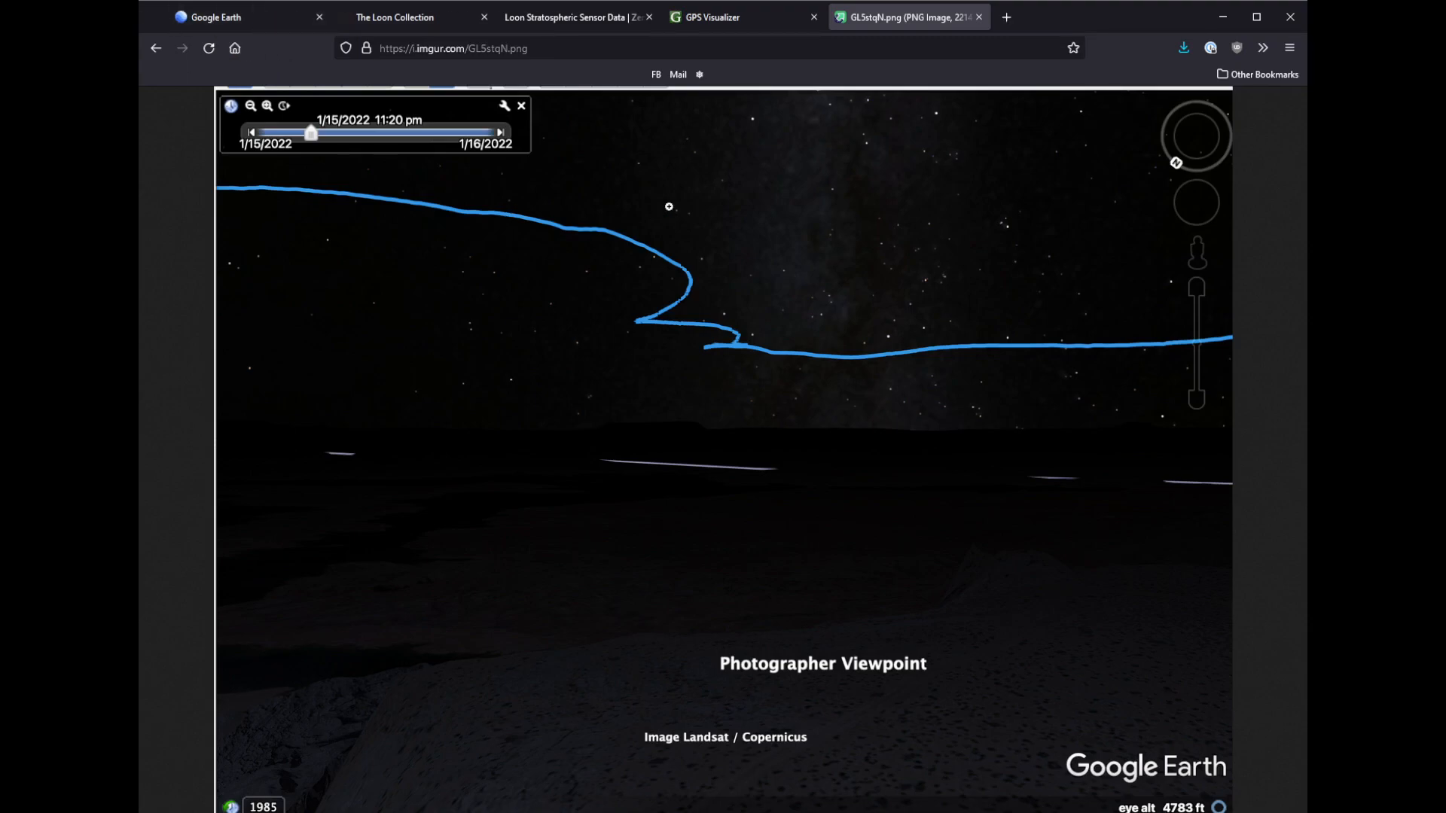
pyautogui.moveTo(634, 247)
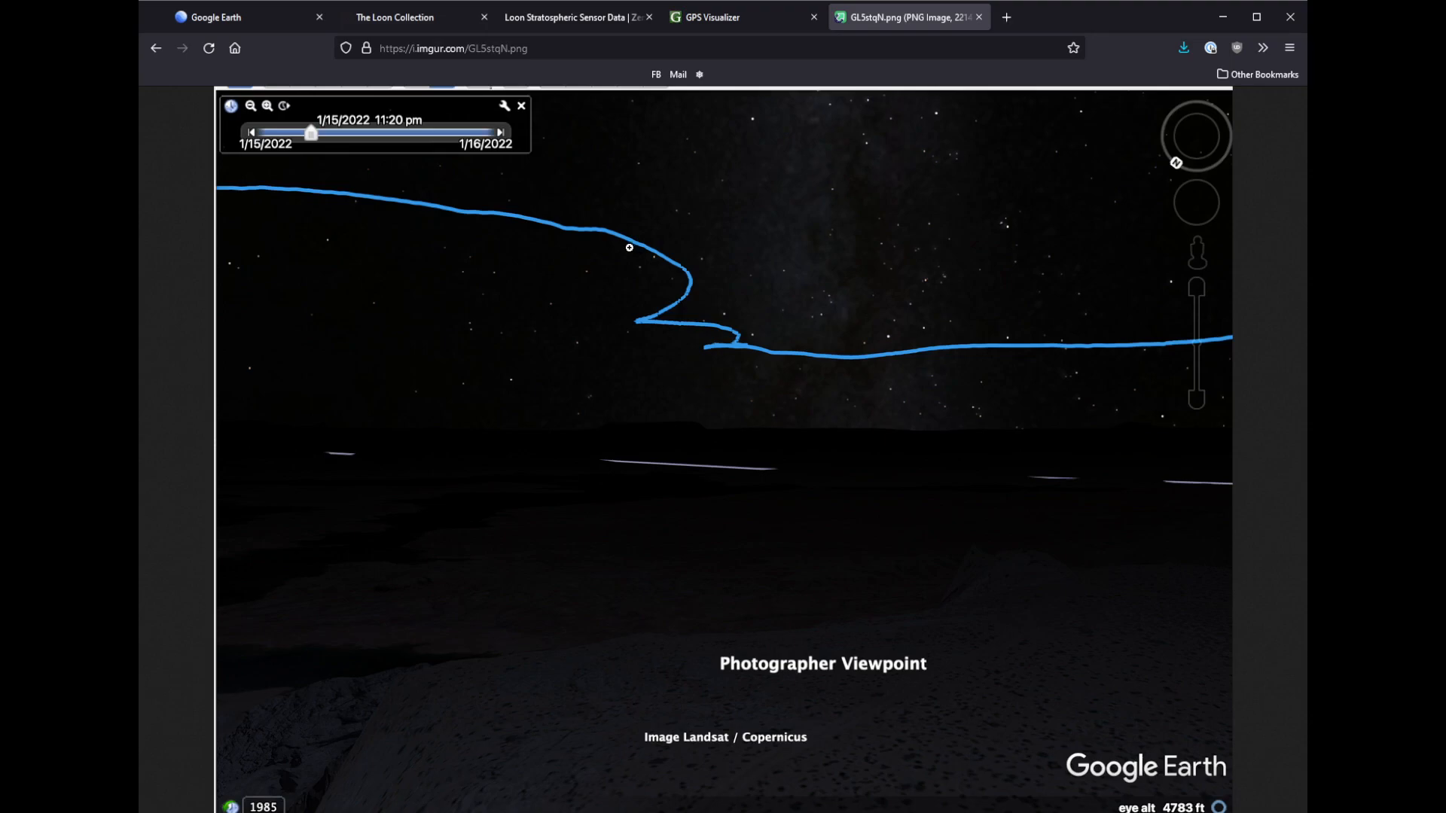
pyautogui.moveTo(634, 244)
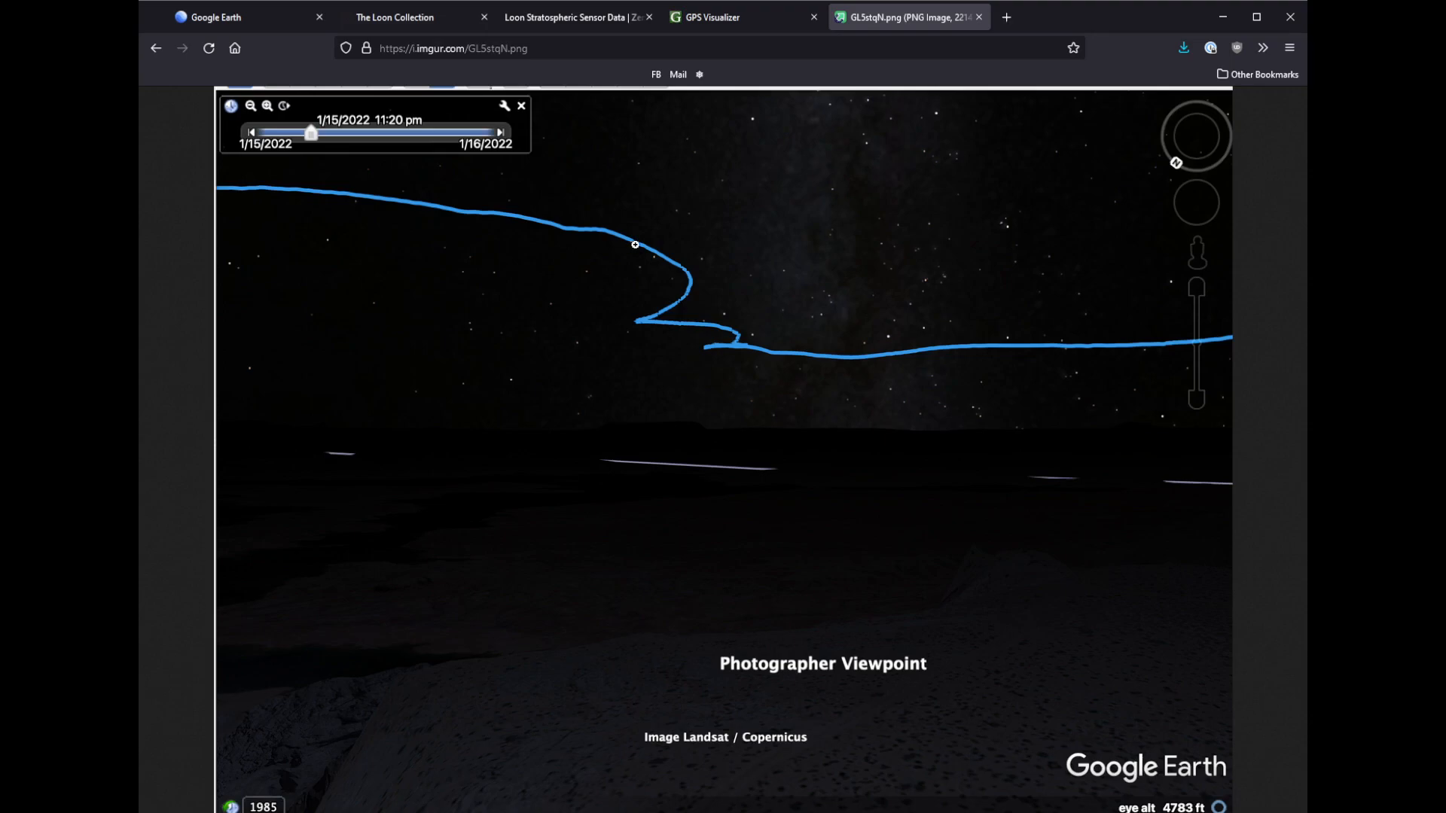